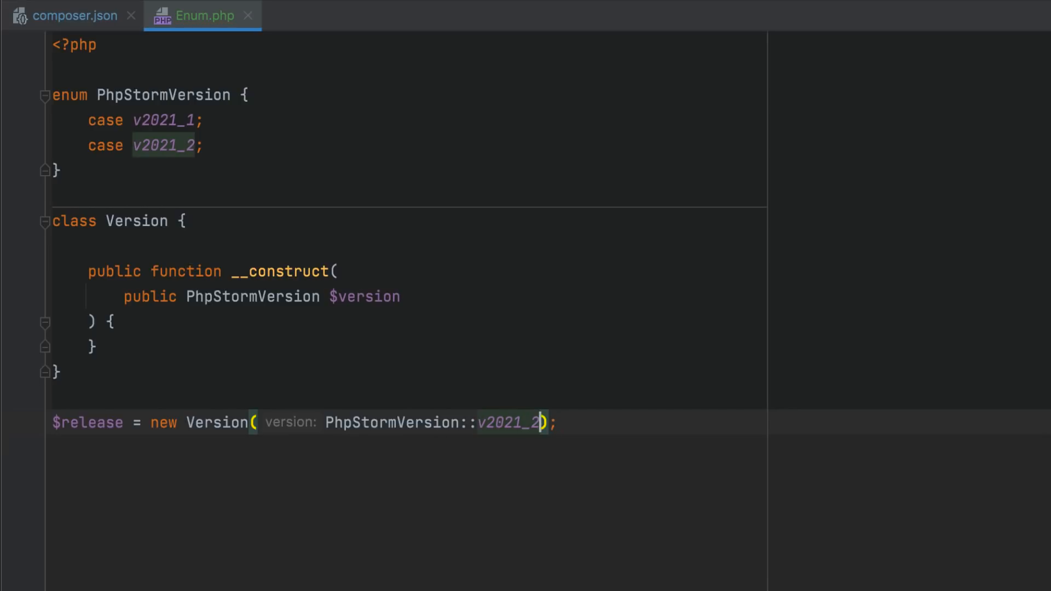
Add enum case v2021_3 and pass PhpStormVersion::v2021_3 when creating the Version release
text(3)
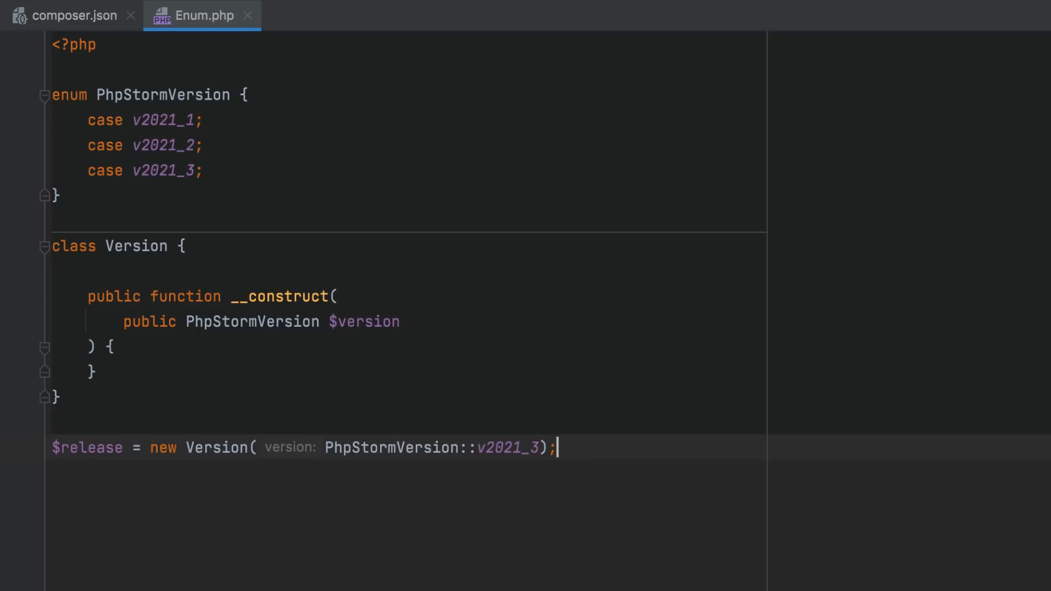
mouse_move(91, 38)
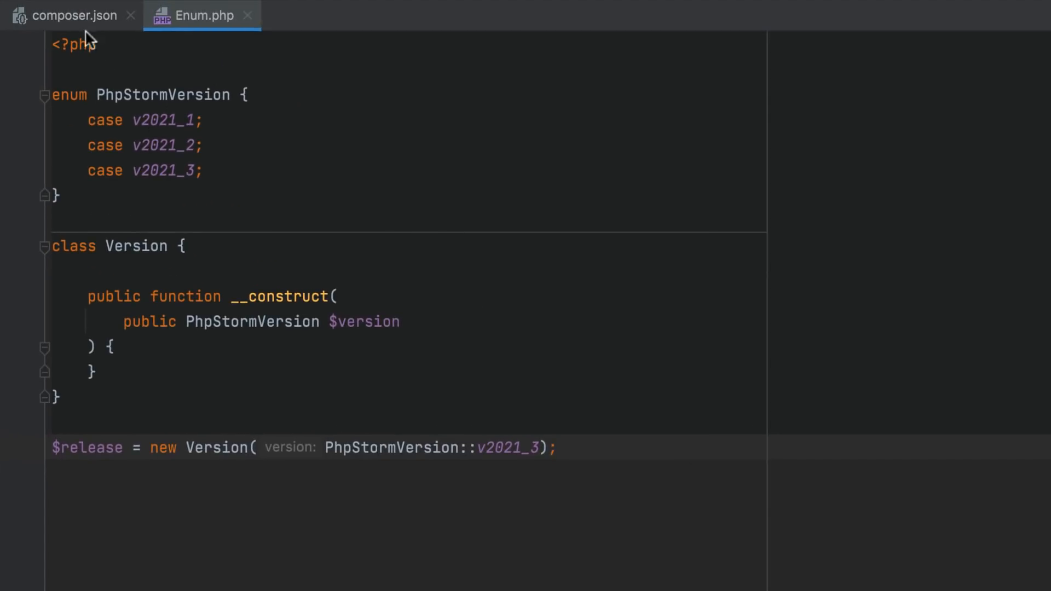
click(73, 14)
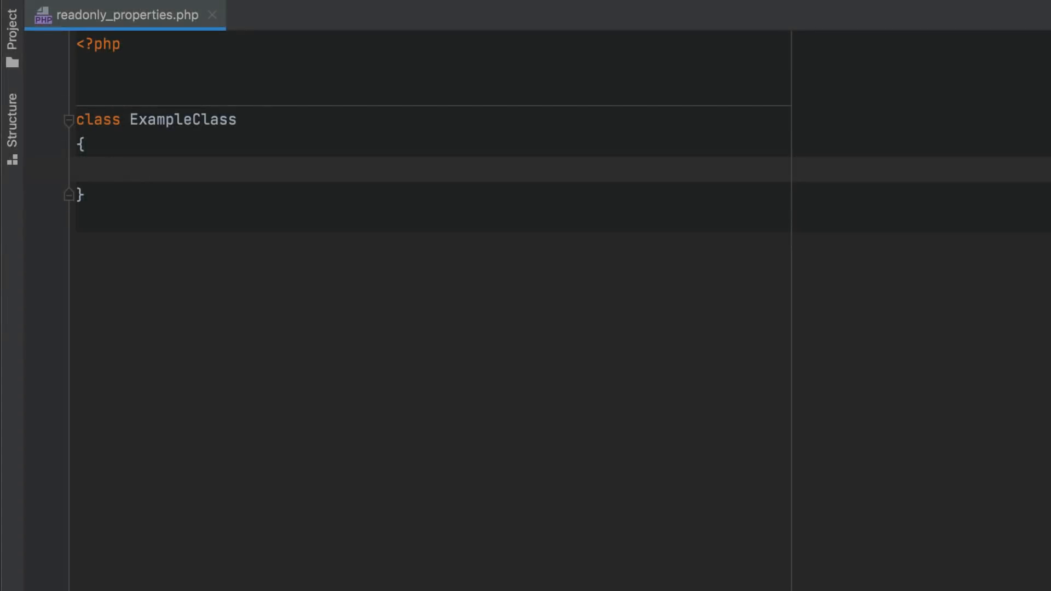
Declare public readonly string $prop on ExampleClass and assign 'value' to it on a new instance
text(public readonly $p)
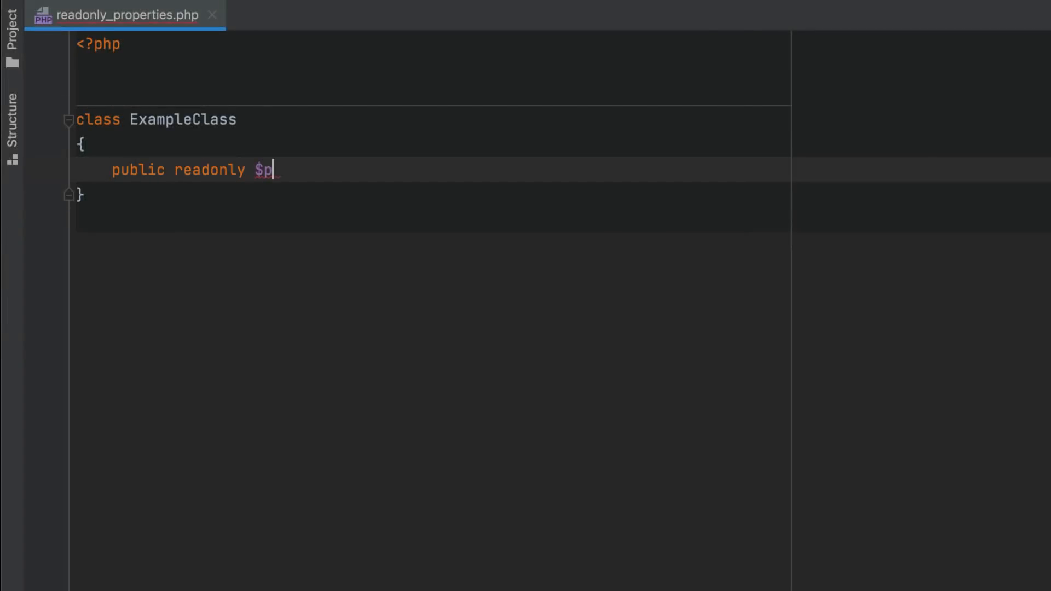
text(rop;)
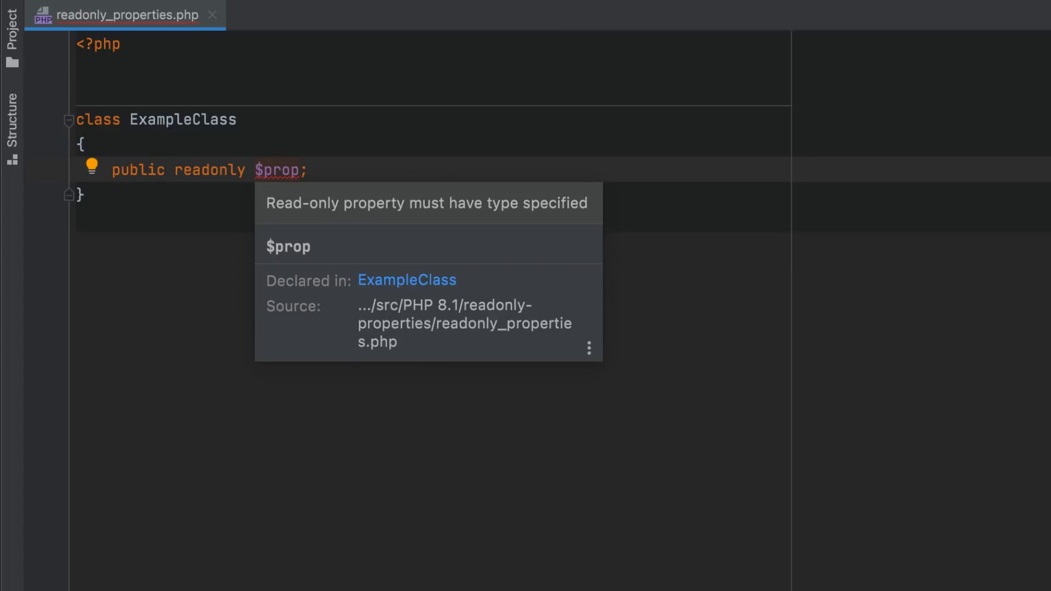
text(string)
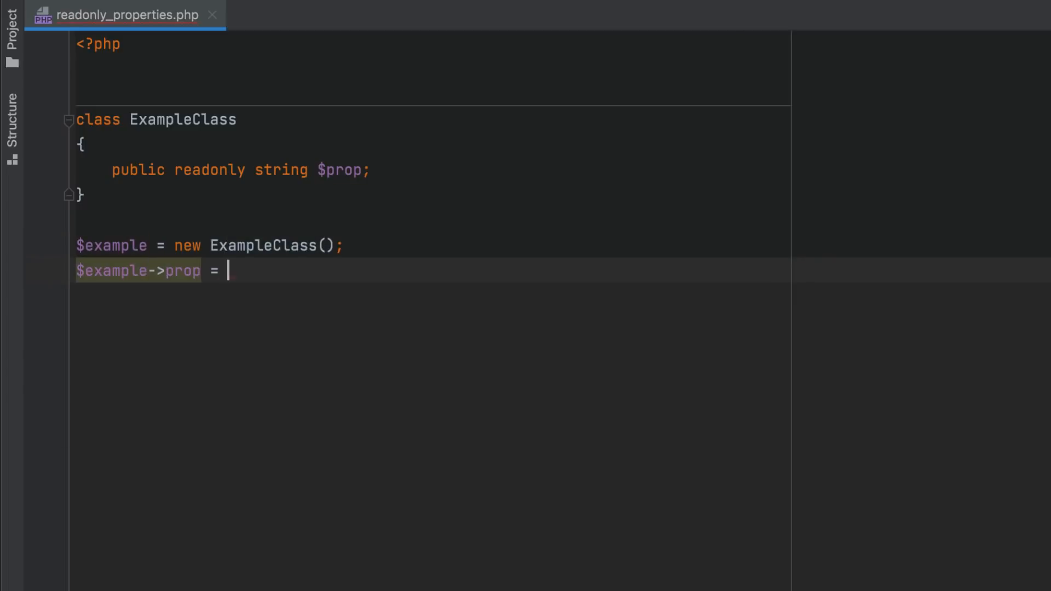
text('value';)
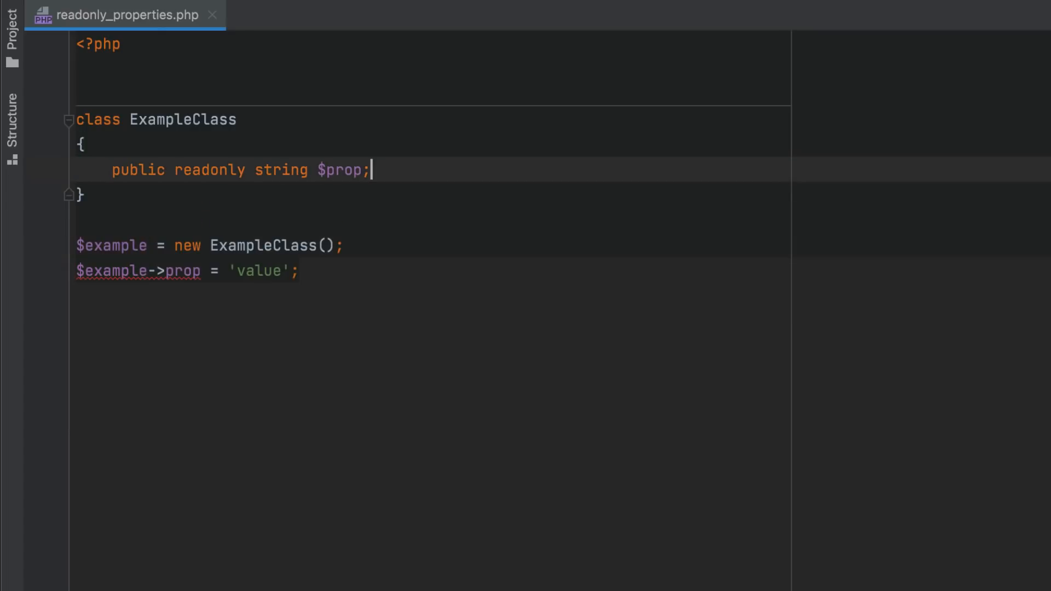
text(= 'value')
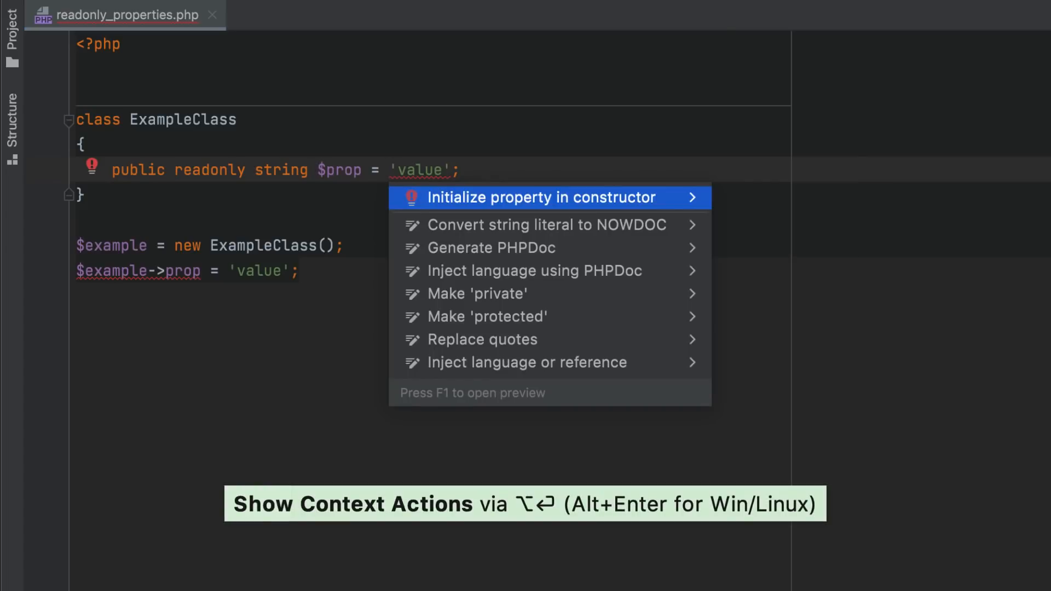
click(120, 14)
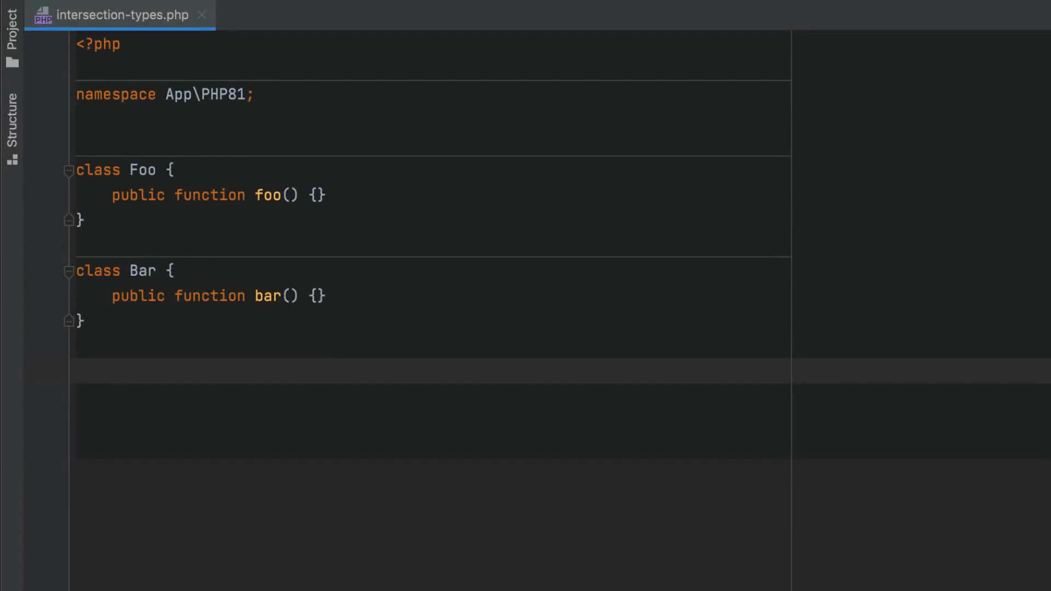
text(function accepts_foobar(Foo&Bar $foobar) {)
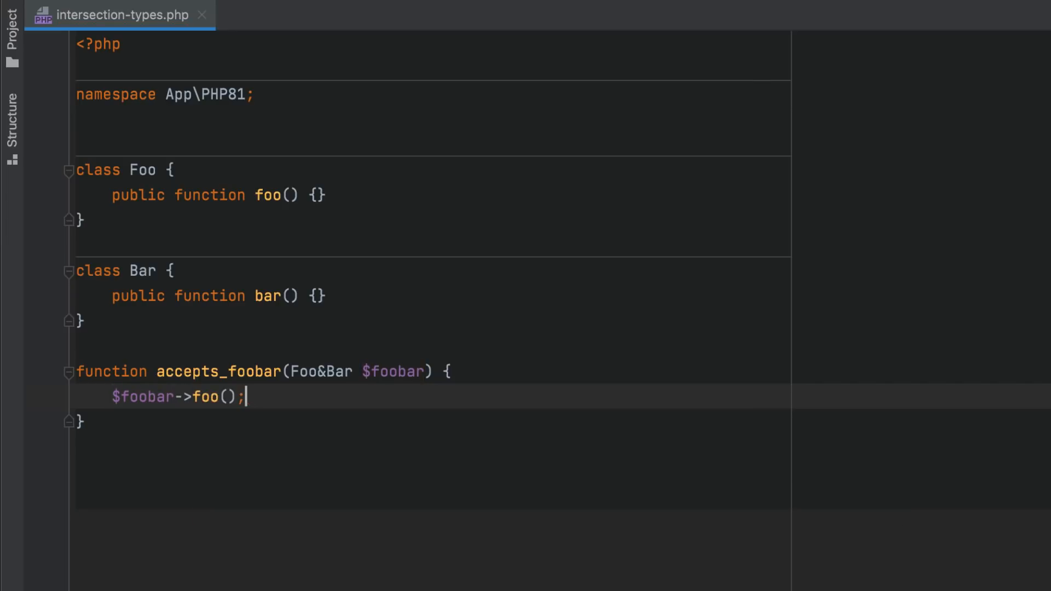
text(|Da)
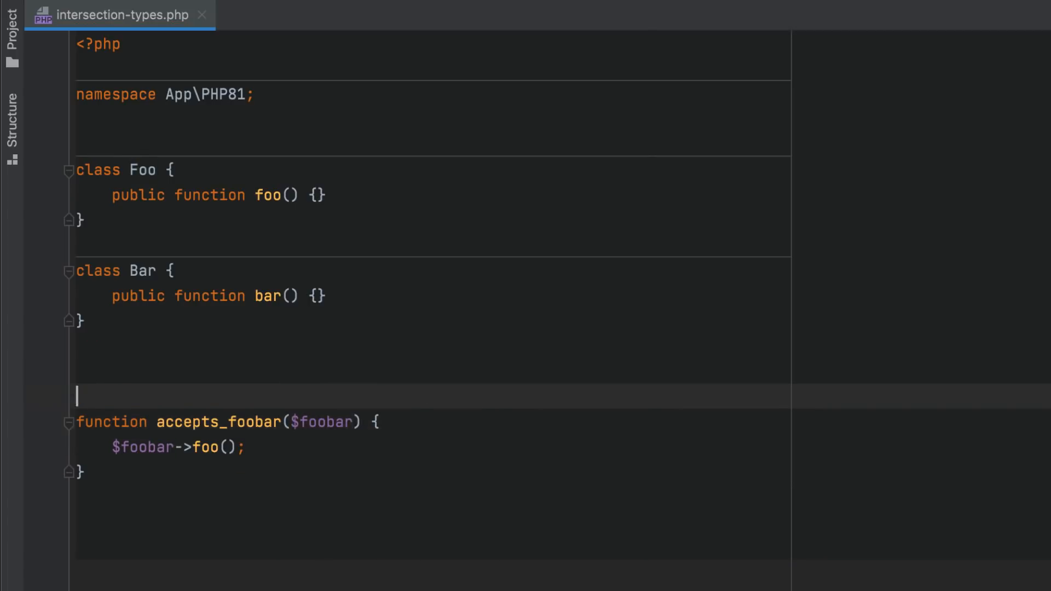
text(/** @param Foo&Bar $foobar */)
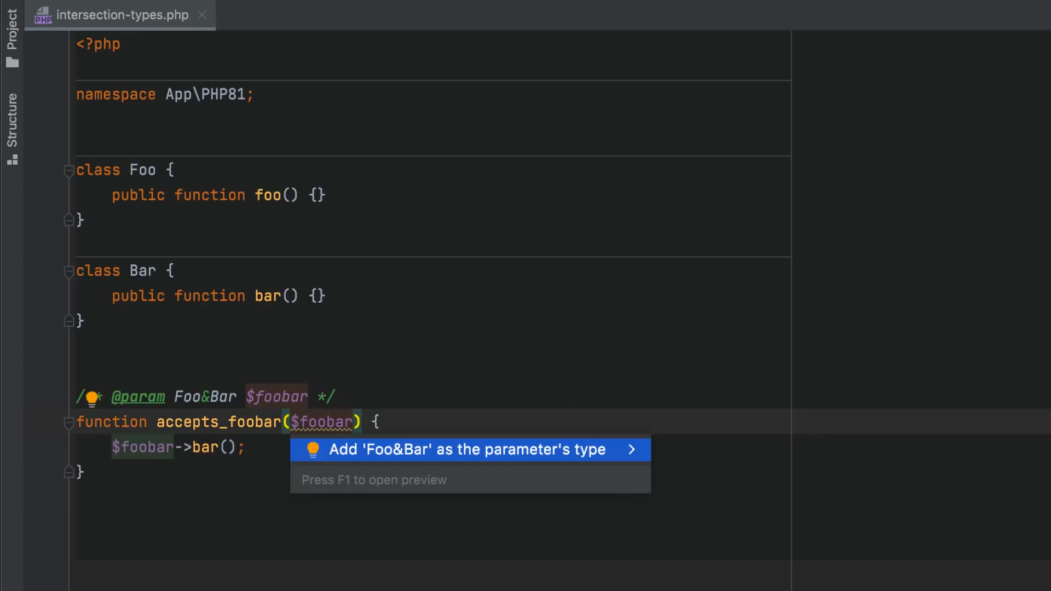
click(94, 14)
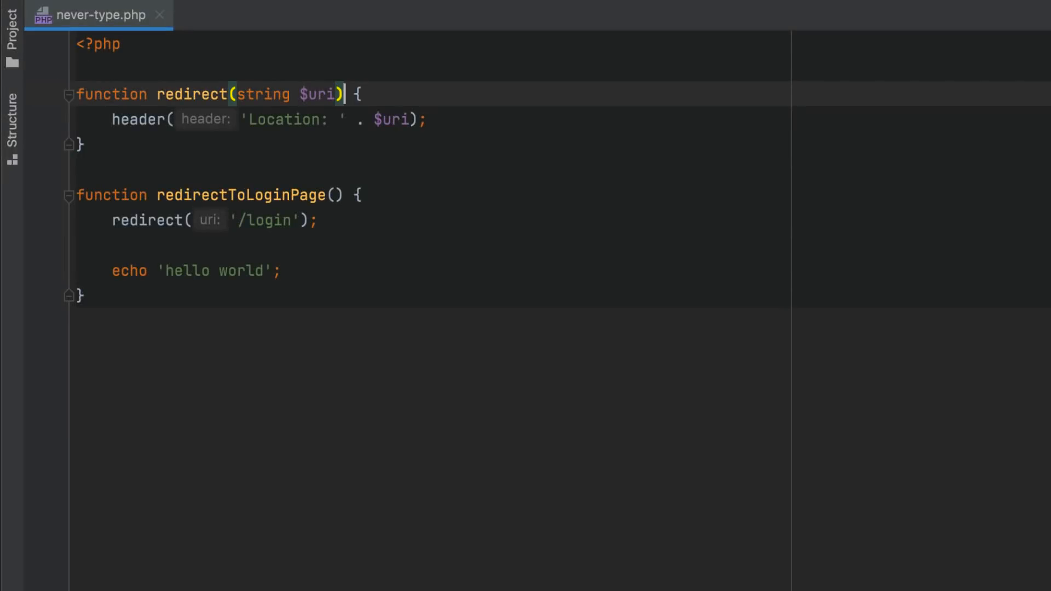
Make redirect() return never and end with exit(), leaving echo 'hello world' unreachable
text(: never)
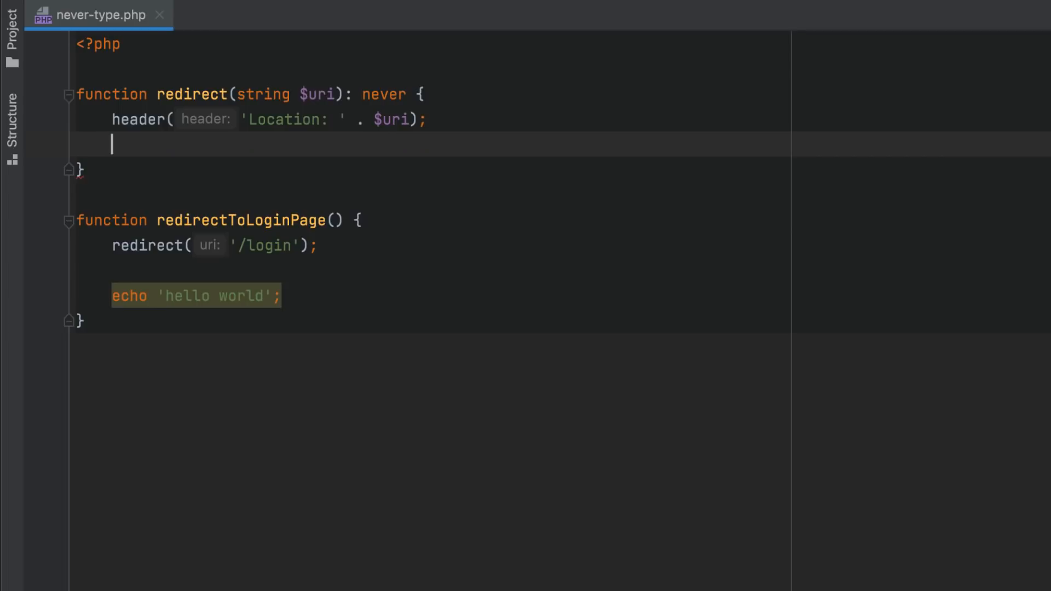
text(exit();)
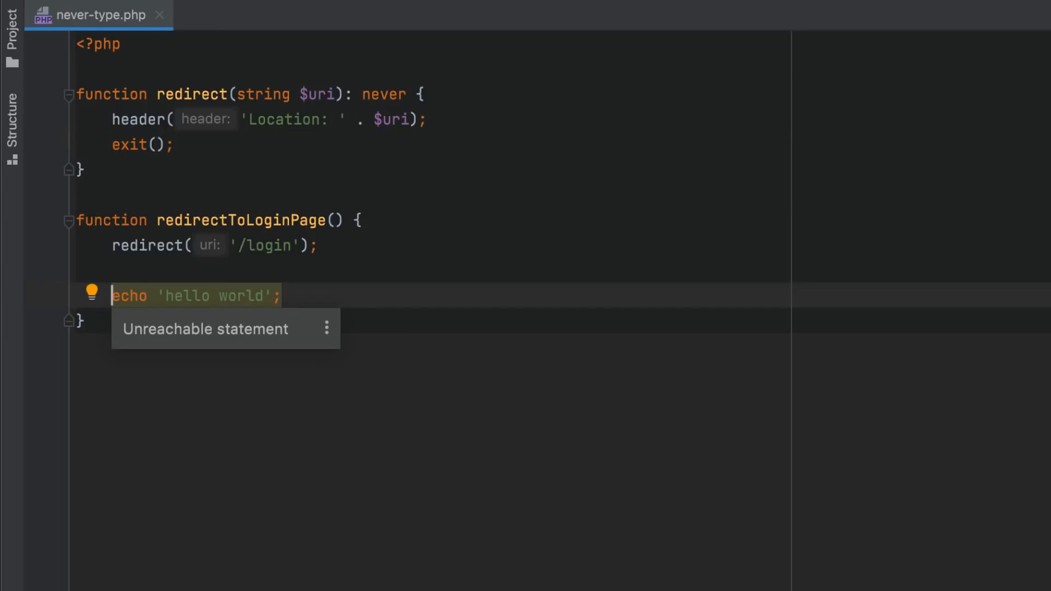
click(80, 15)
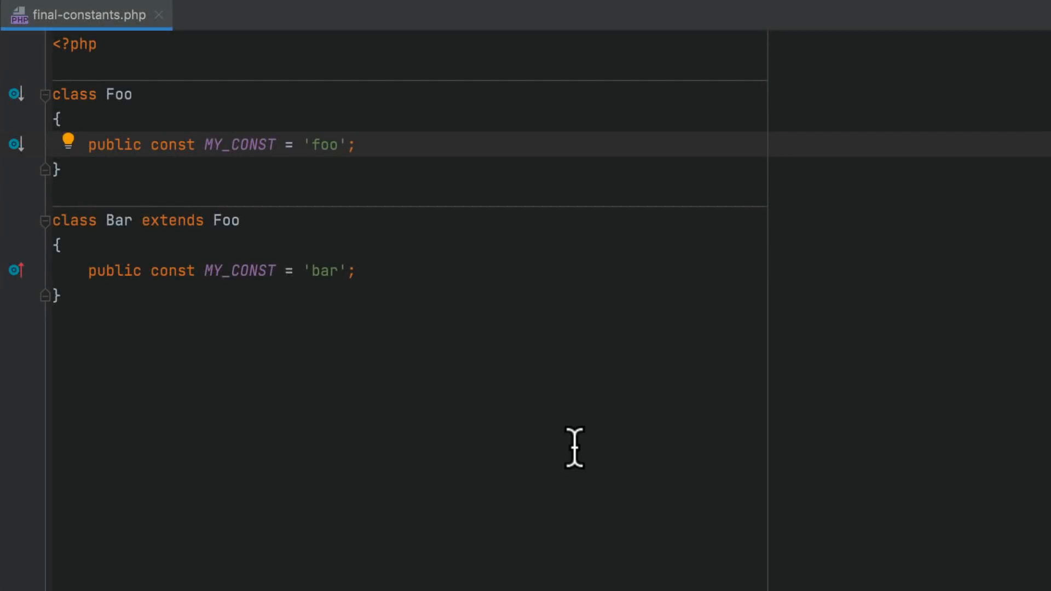
Mark MY_CONST final and switch the project language level to PHP 8.0
text(final)
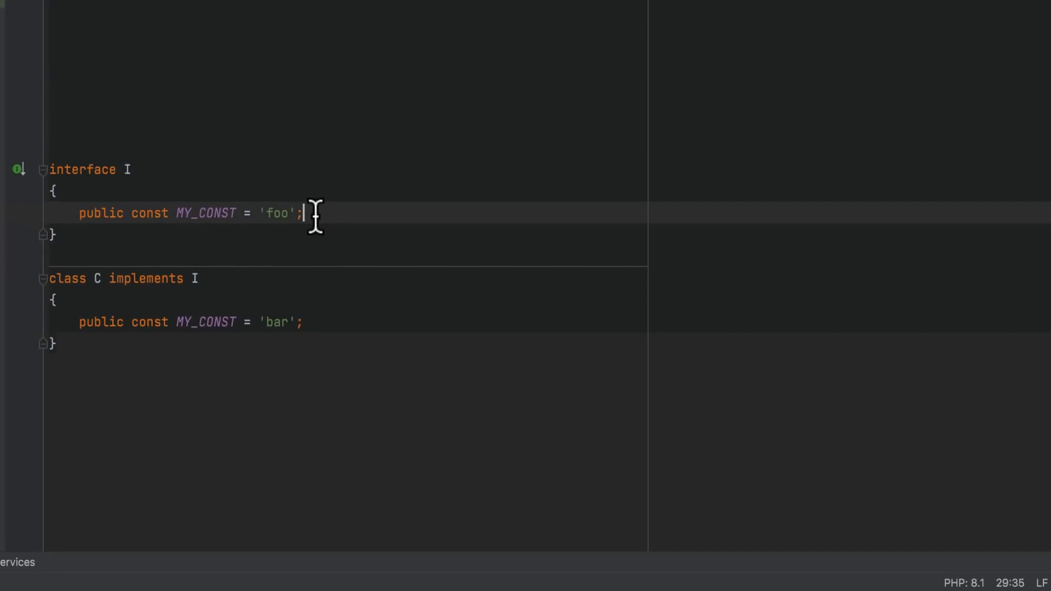
mouse_move(948, 583)
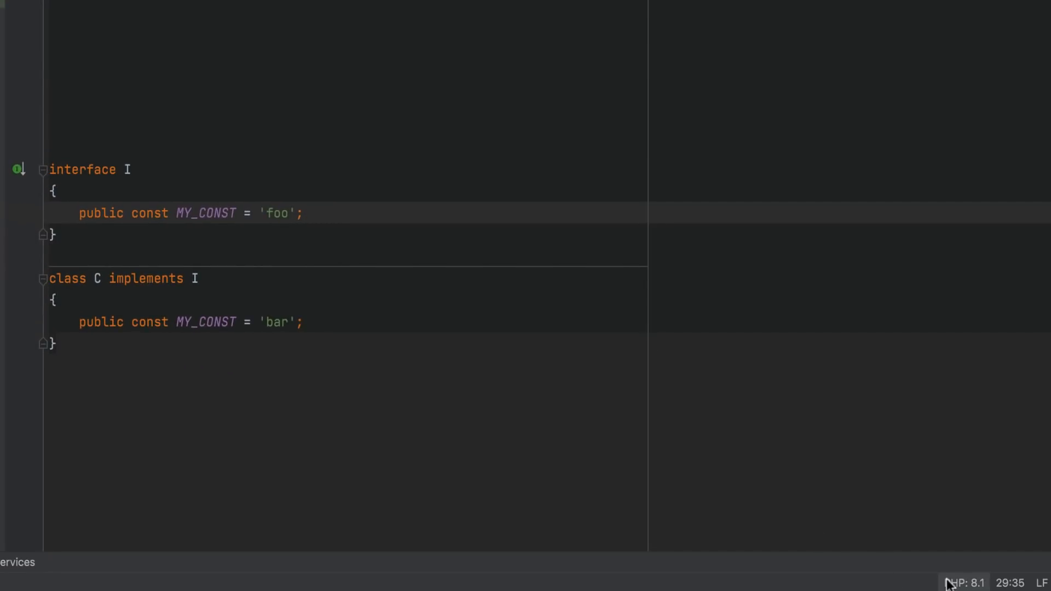
click(303, 213)
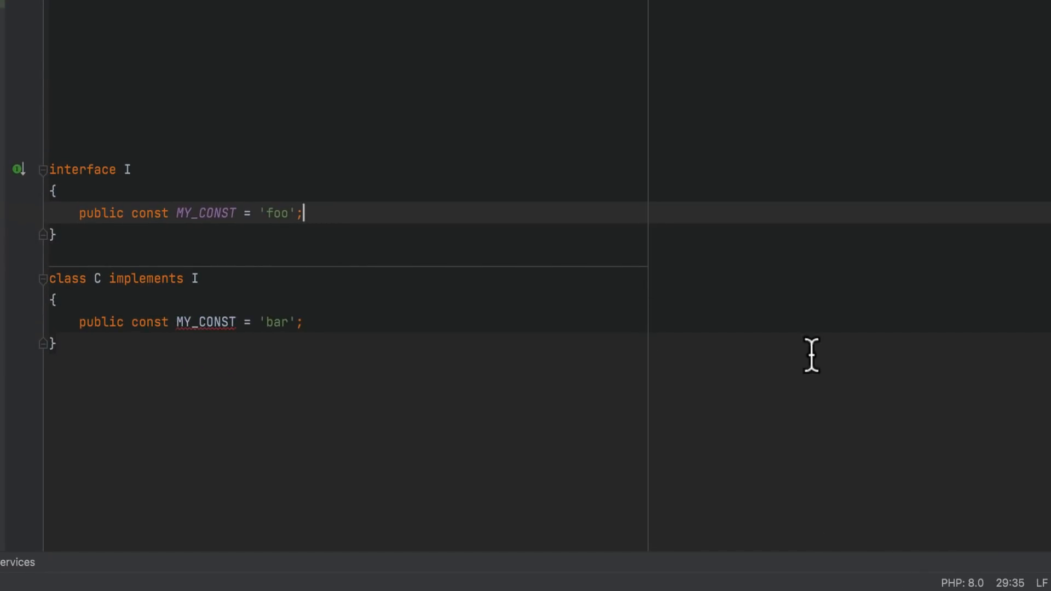
mouse_move(205, 322)
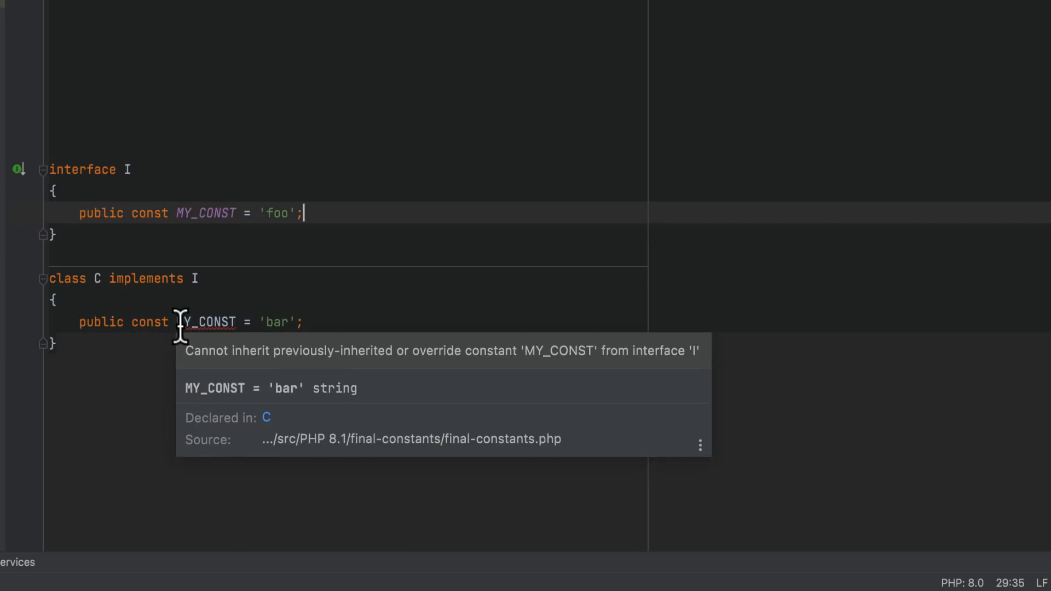
mouse_move(945, 582)
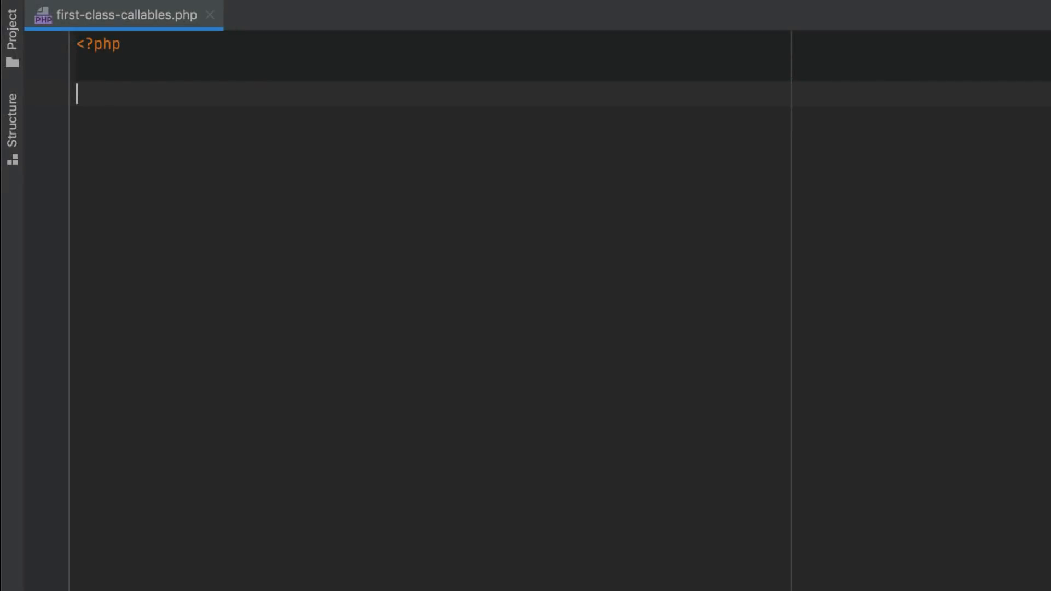
Assign $fn via Closure::fromCallable(strlen()) and convert it to first-class callable strlen(...)
text($fn = Closure::fromCallable(strlen());)
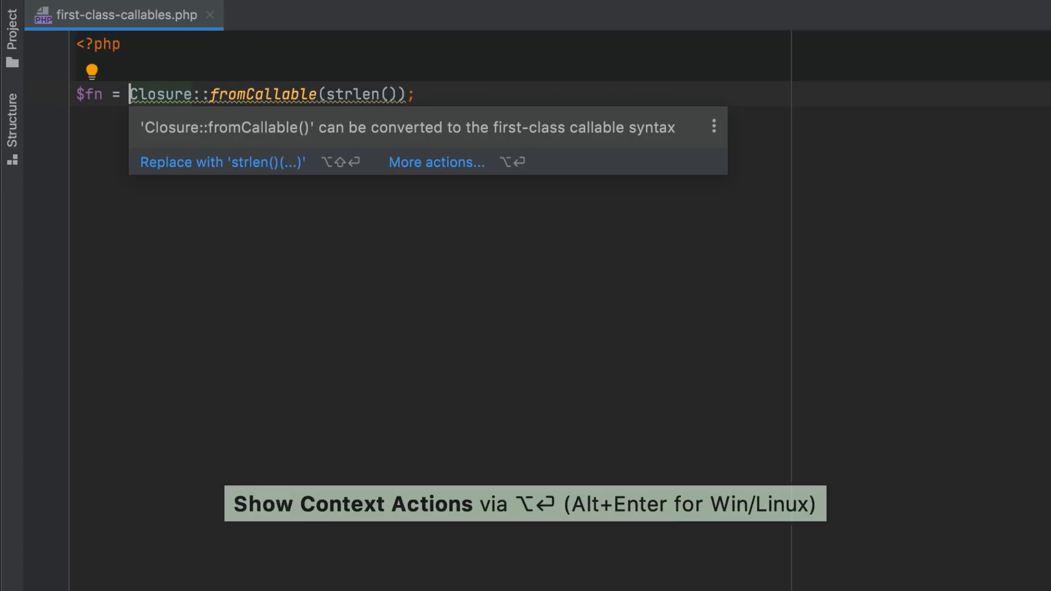
click(221, 162)
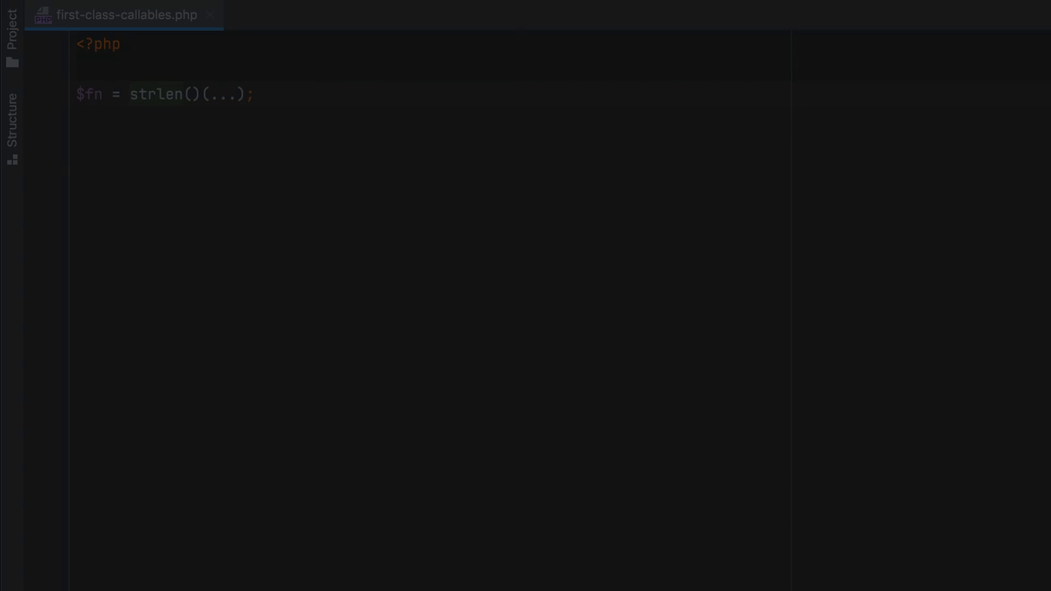
click(101, 14)
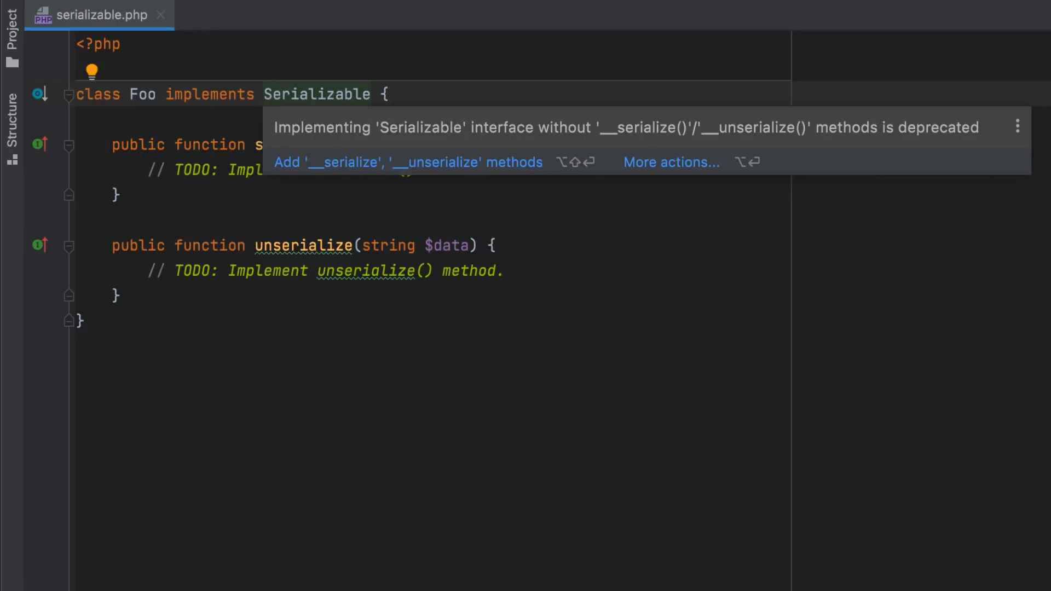
Apply the quick-fix adding __serialize and __unserialize methods to class Foo
key(alt+enter)
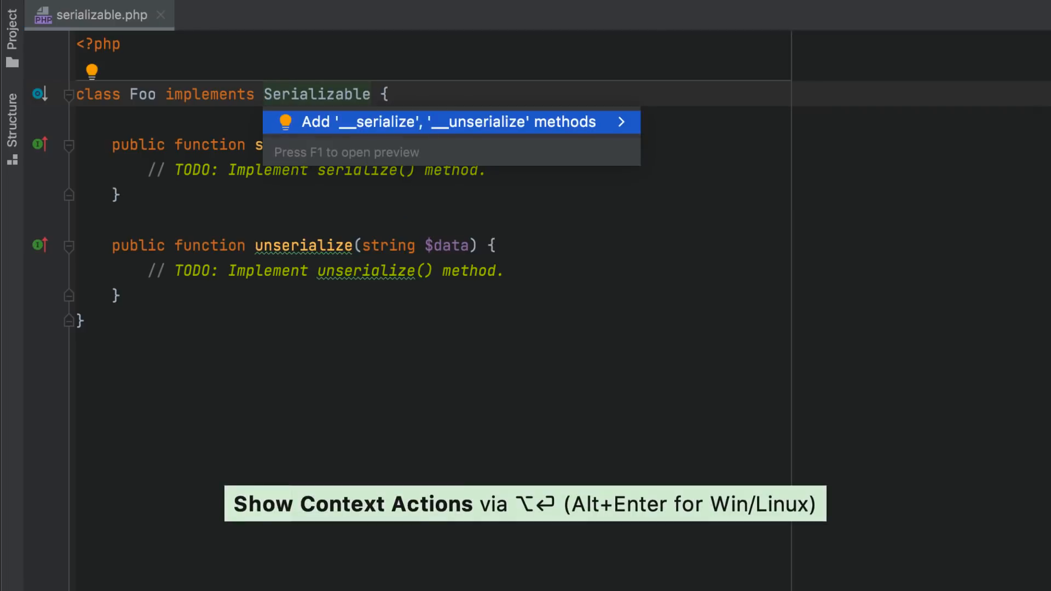
click(447, 121)
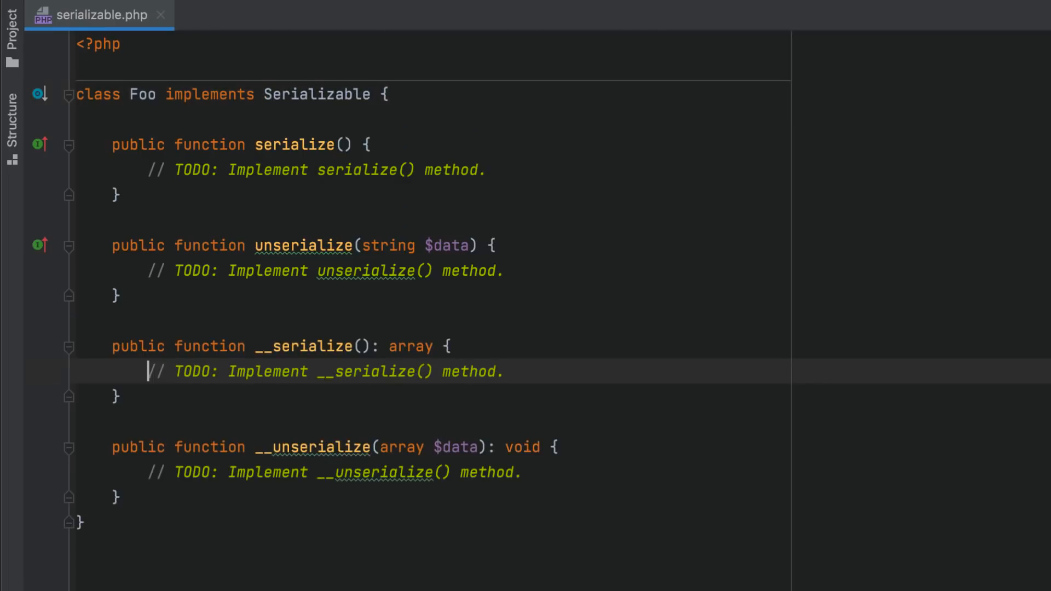
click(85, 14)
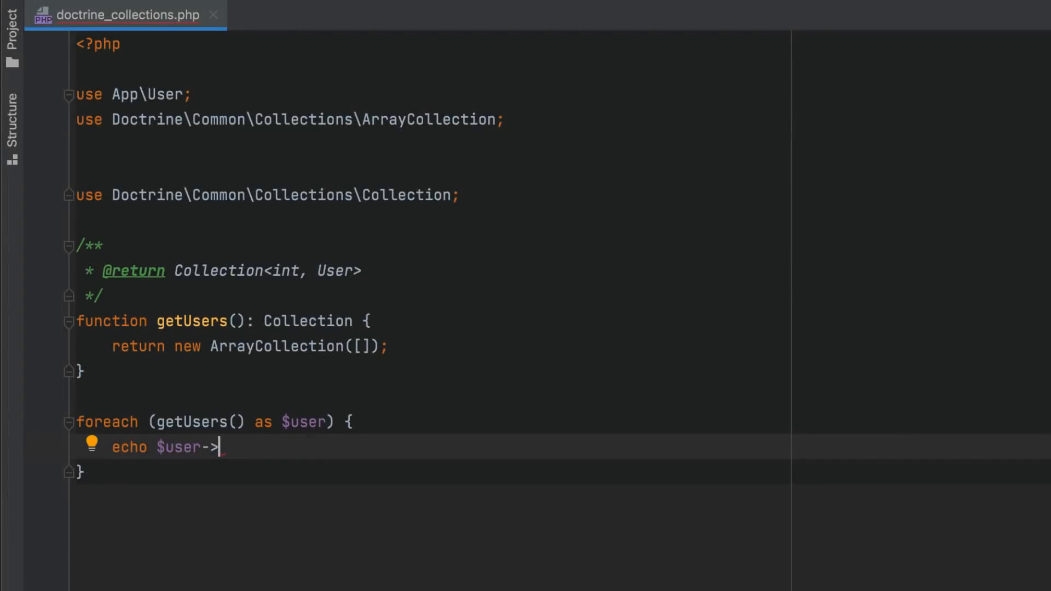
Terminate the getEmail() echo with ';' and request method completion after $user->
text(->)
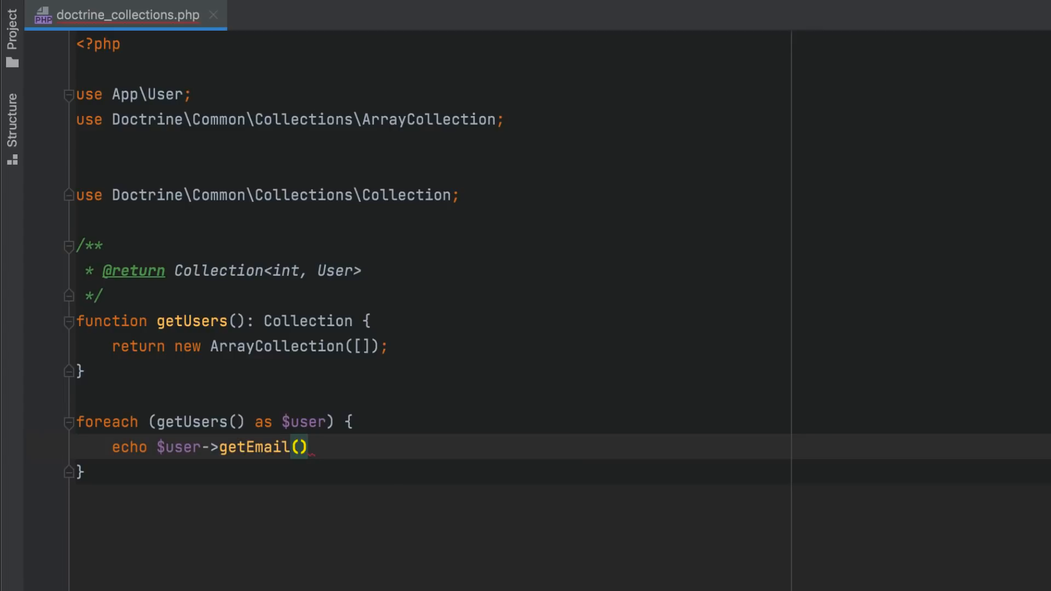
text(;)
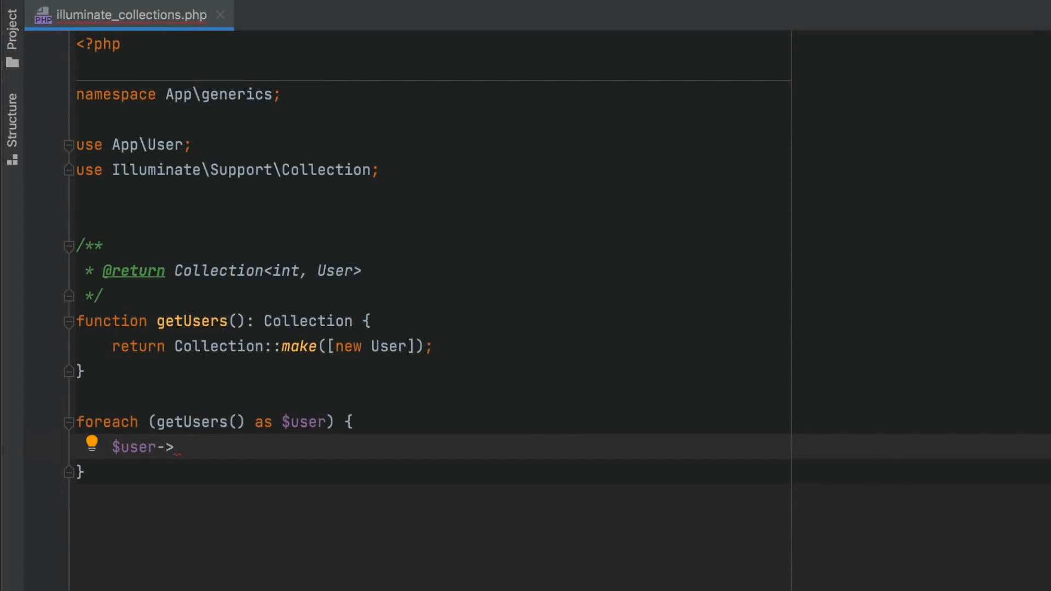
key(ctrl+space)
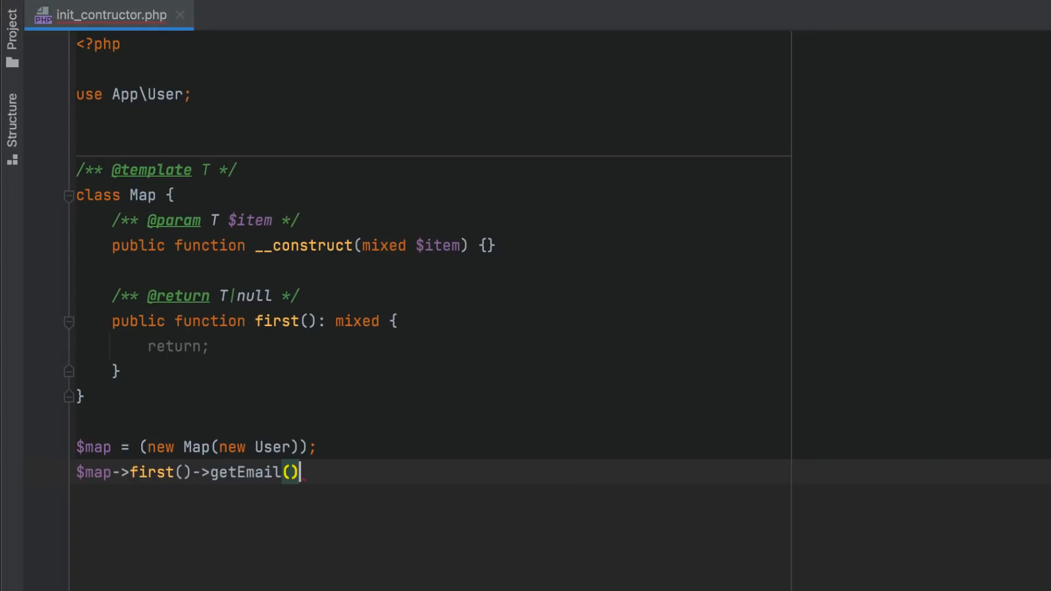
text(;)
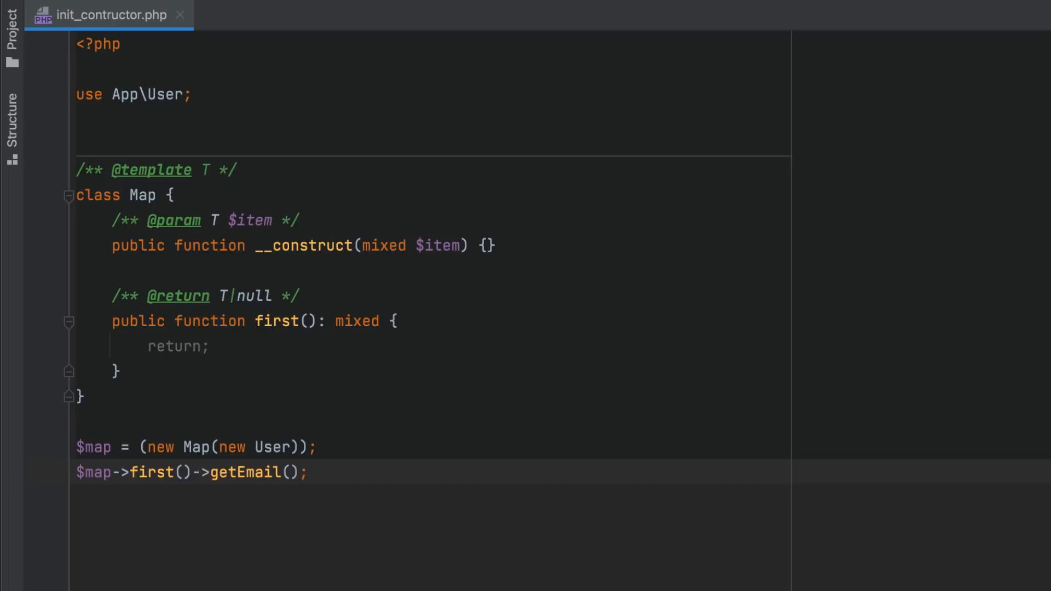
click(117, 170)
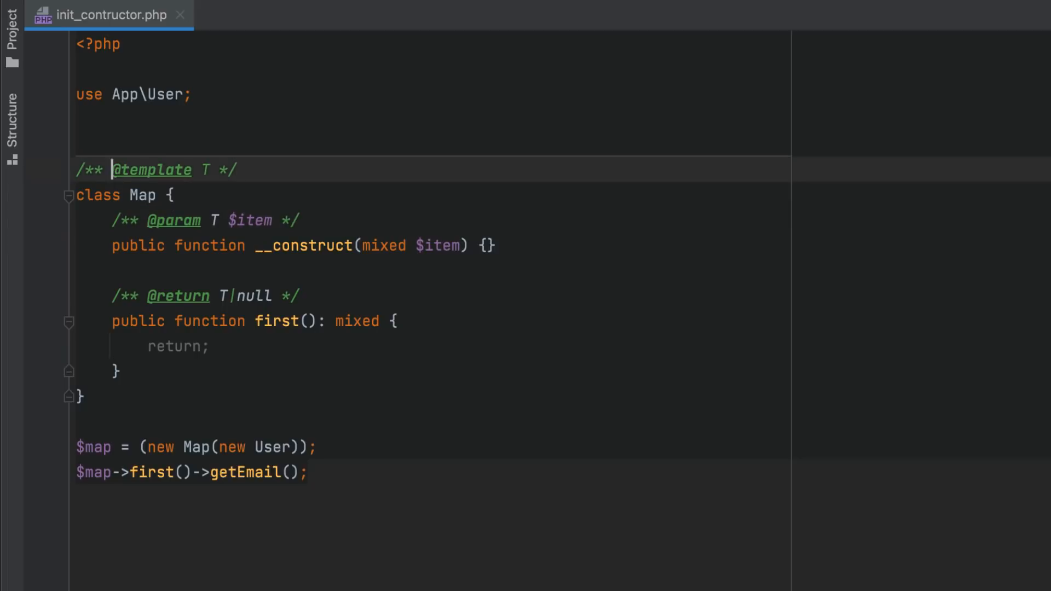
text(ps)
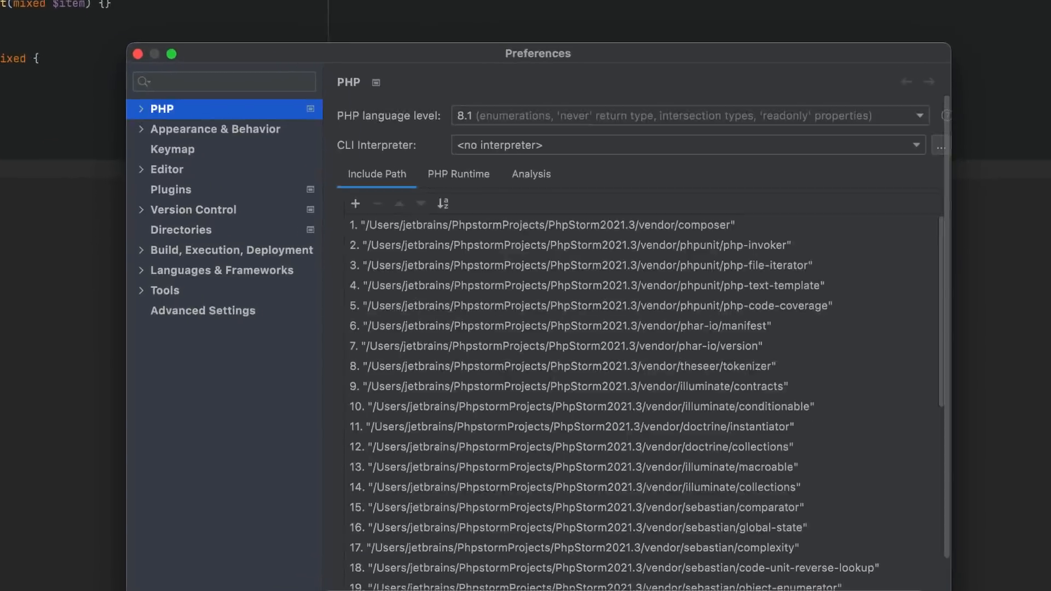
Enable Use rsync for download and upload on the sftp_prod deployment server
click(230, 250)
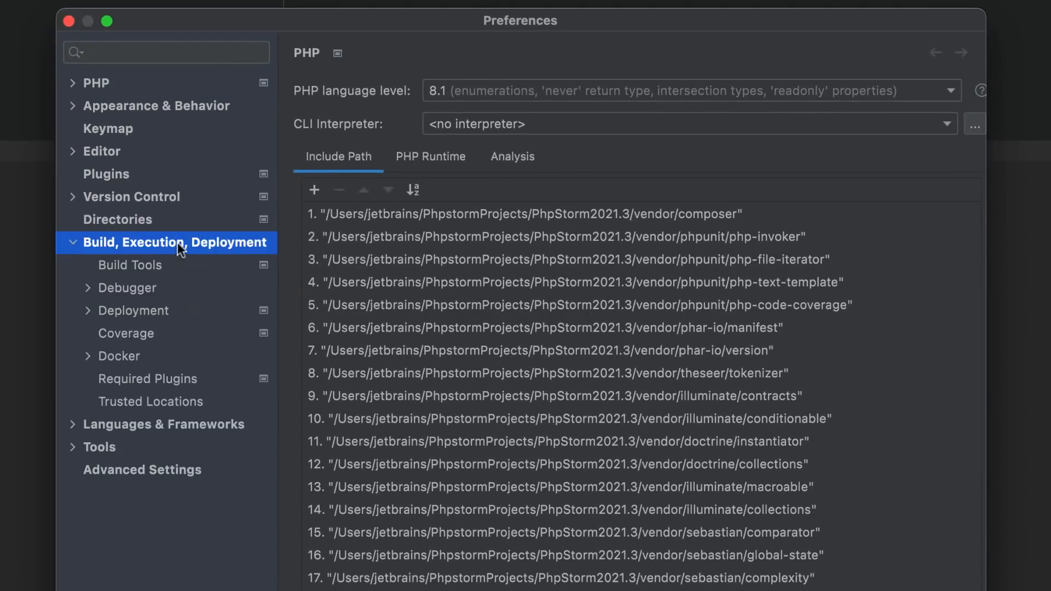
click(132, 310)
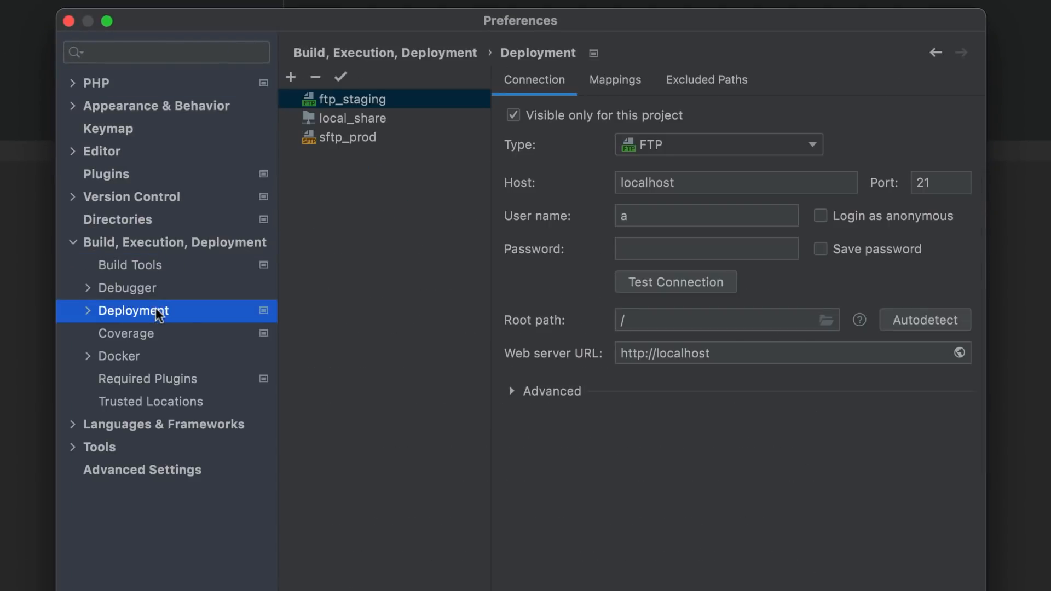
mouse_move(173, 302)
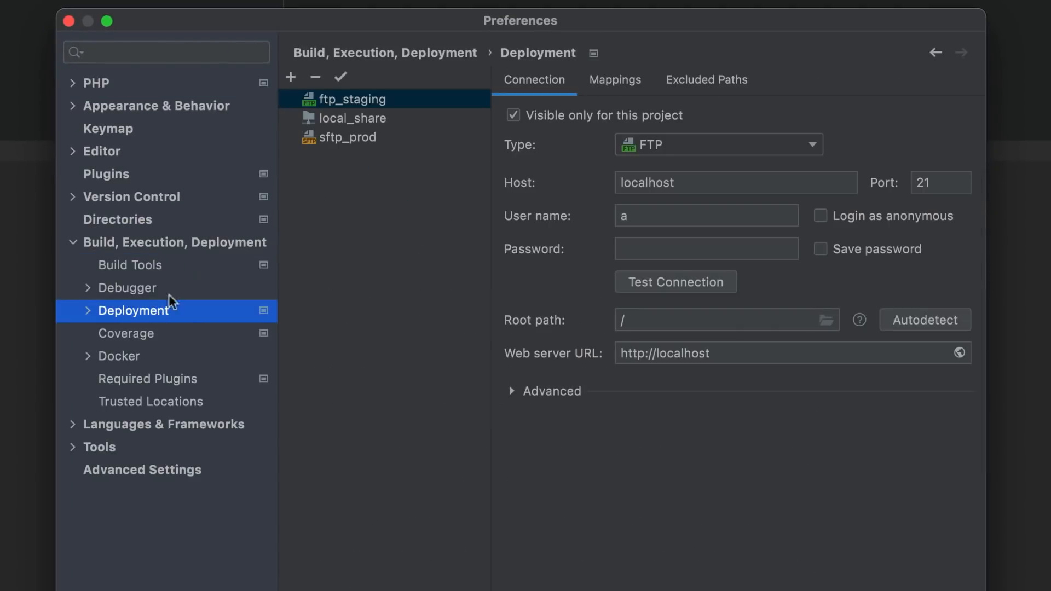
click(348, 137)
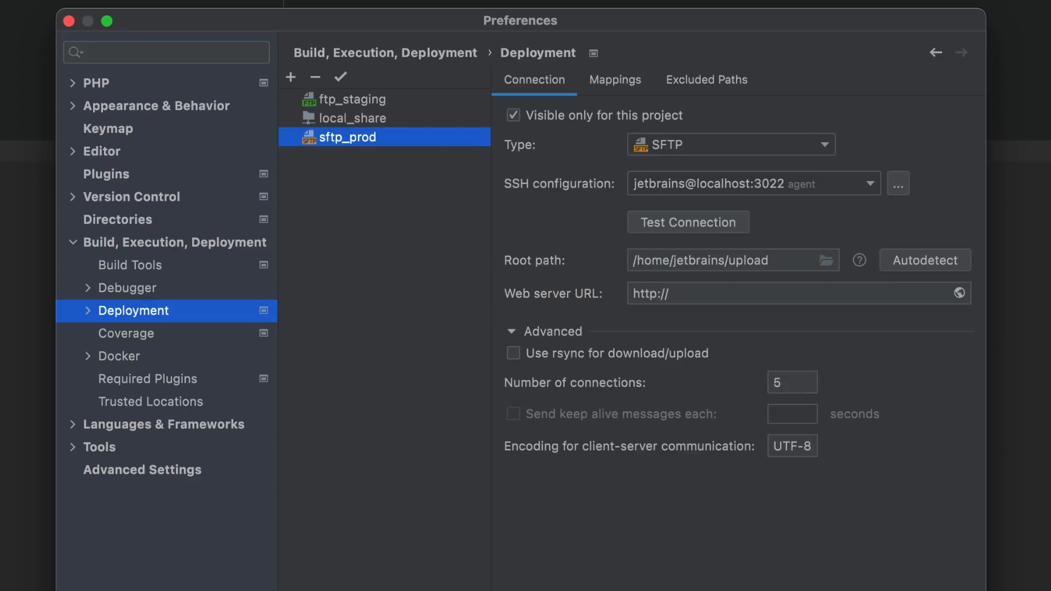
mouse_move(433, 267)
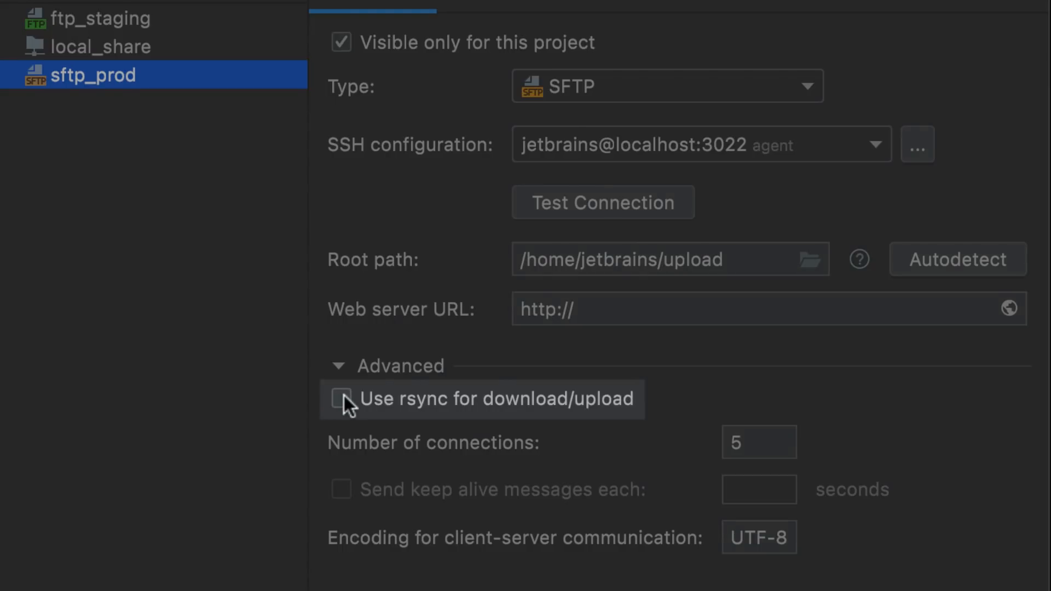
click(340, 399)
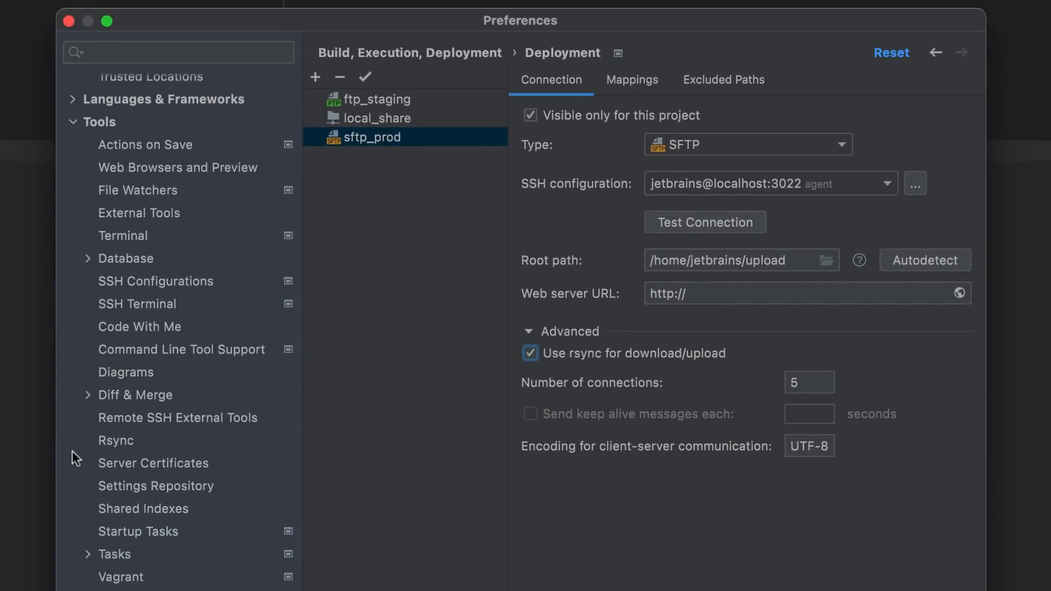
Review the Rsync tool settings, then keep sftp_prod as the default deployment server
click(115, 440)
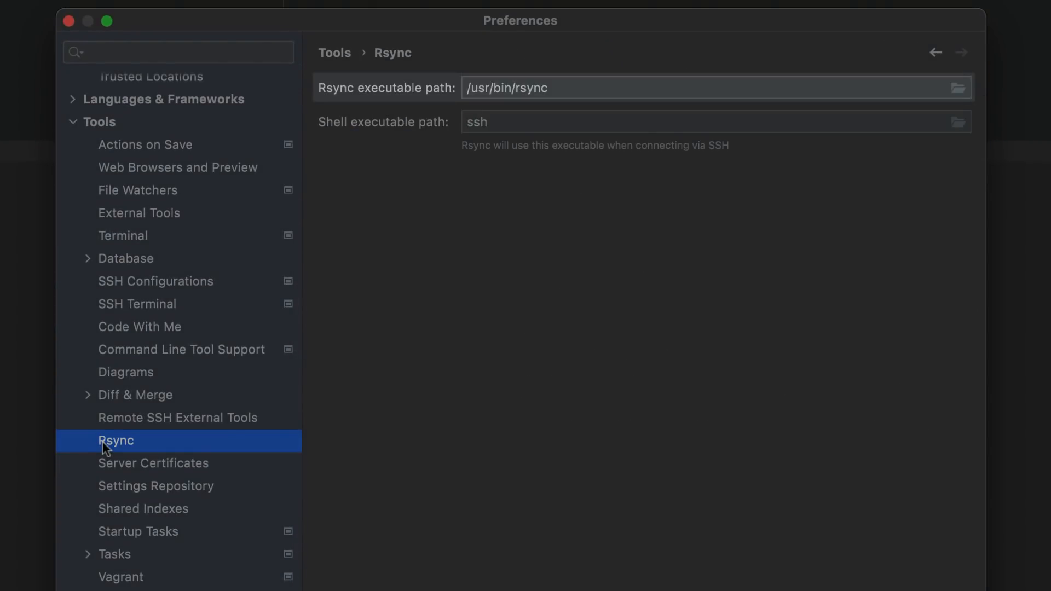
scroll(up, 3)
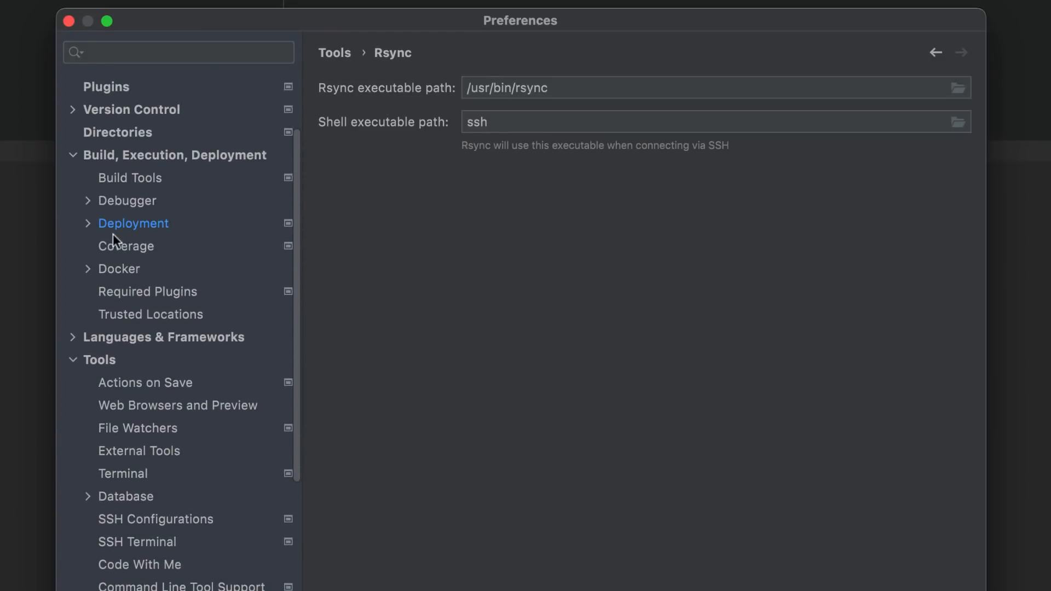
click(133, 224)
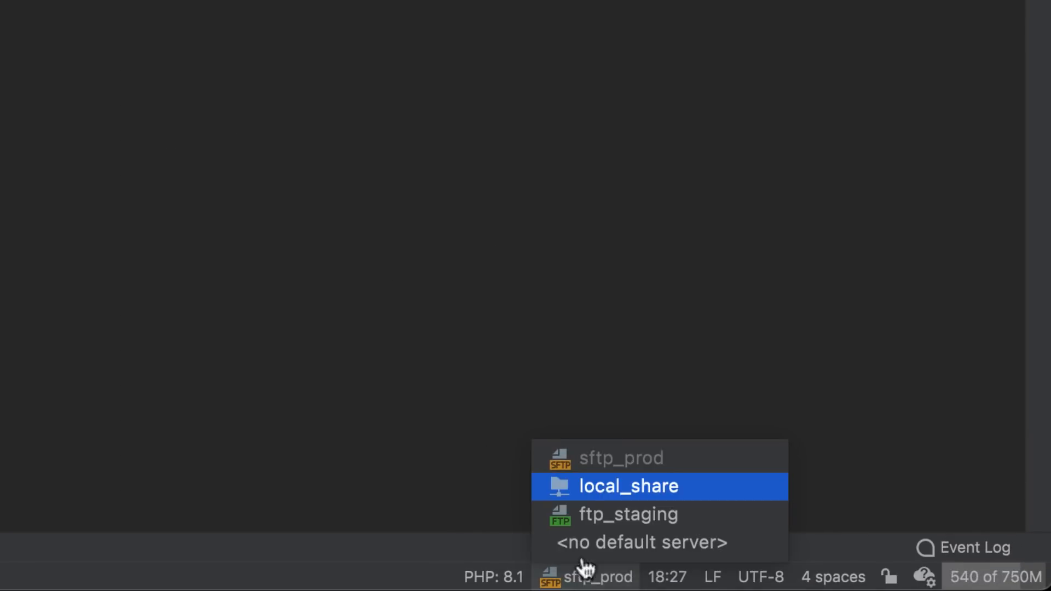
click(629, 515)
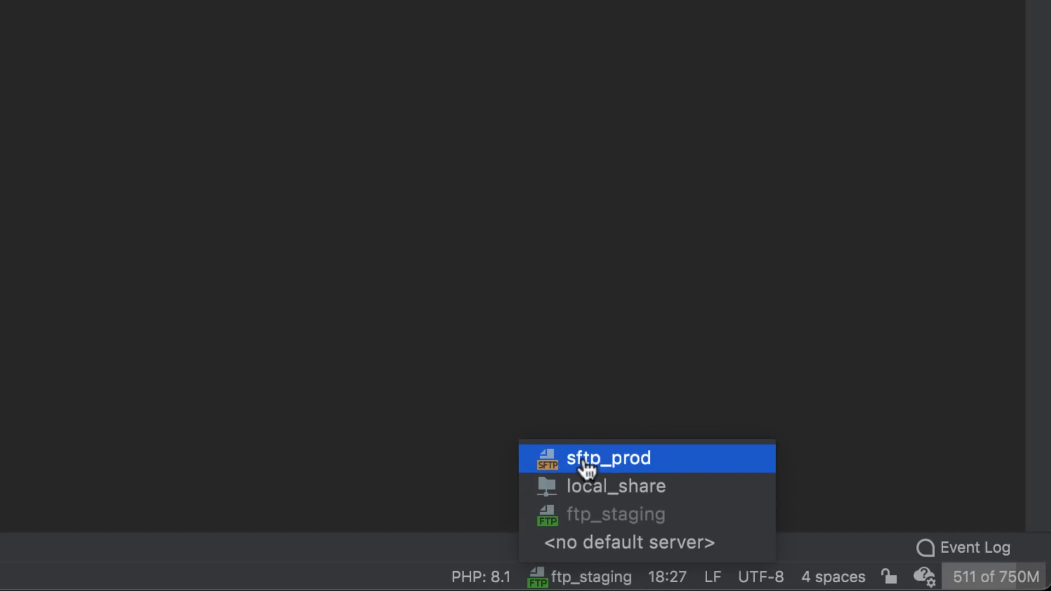
click(607, 458)
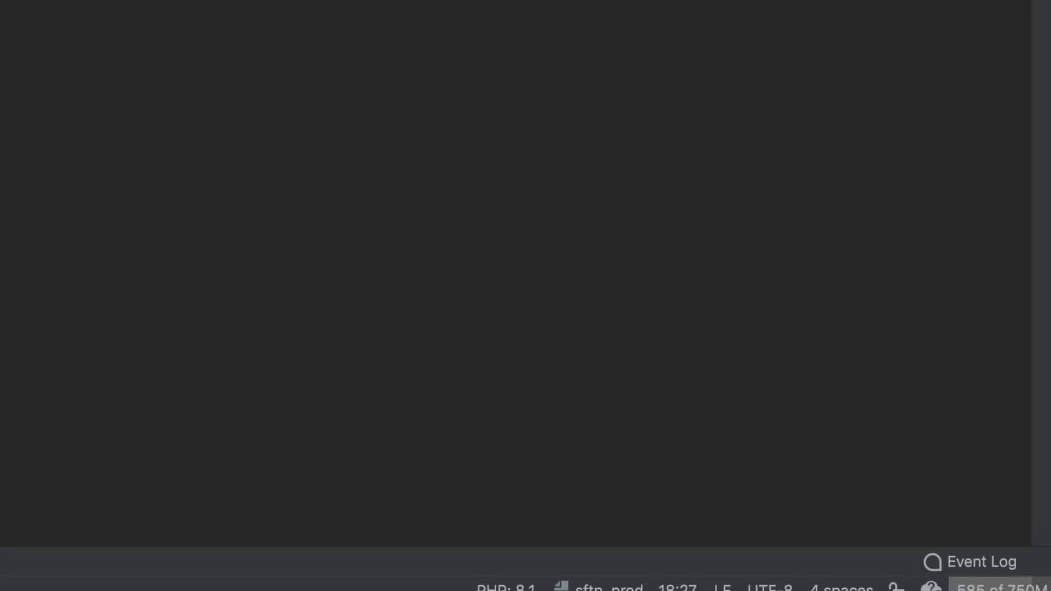
Upload init_contructor.php to the deployment server and show the File Transfer log
right_click(493, 11)
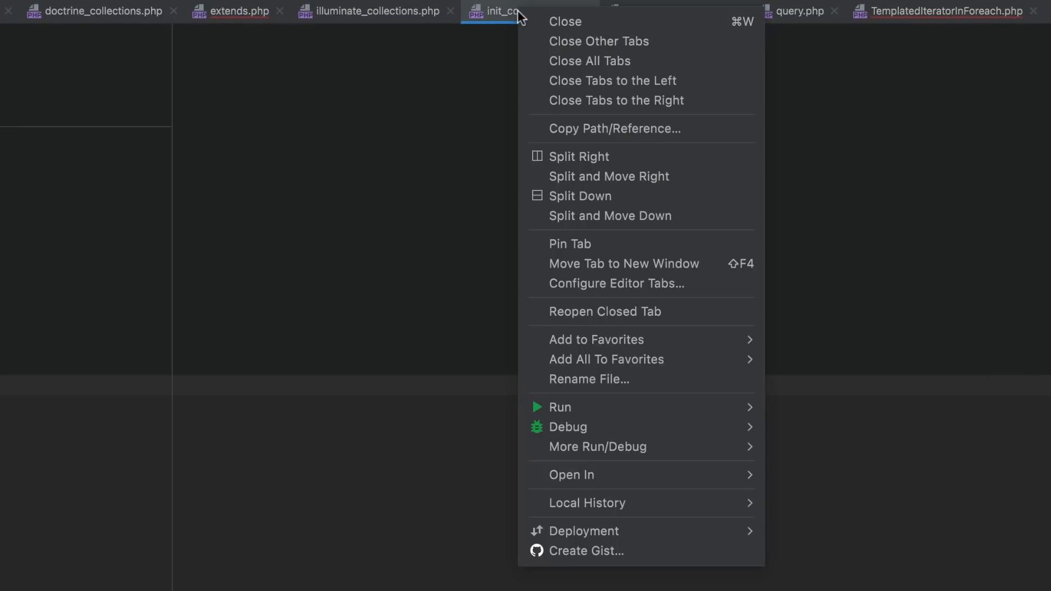
mouse_move(583, 529)
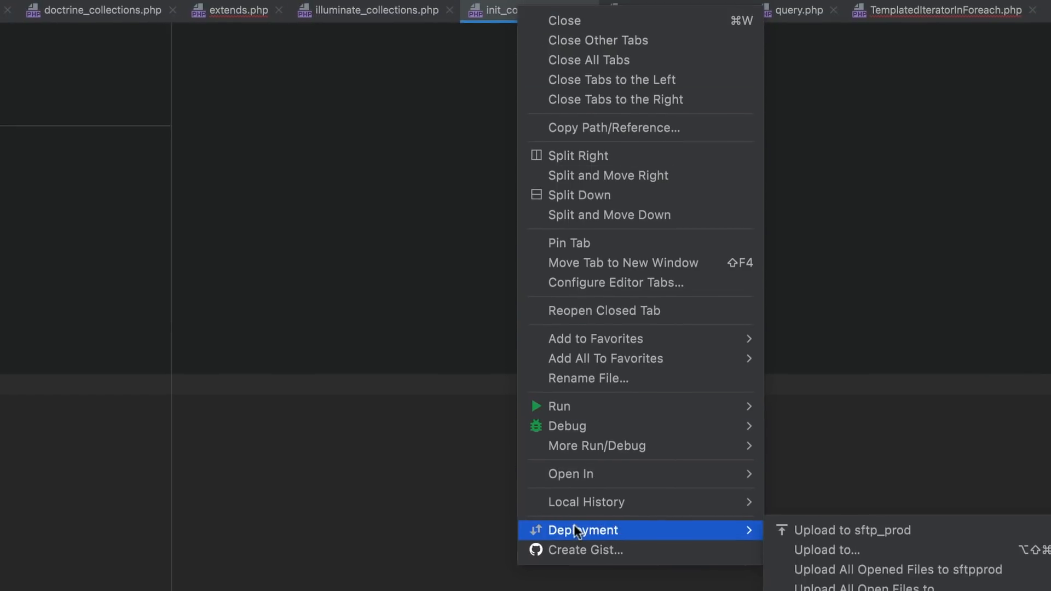
click(828, 549)
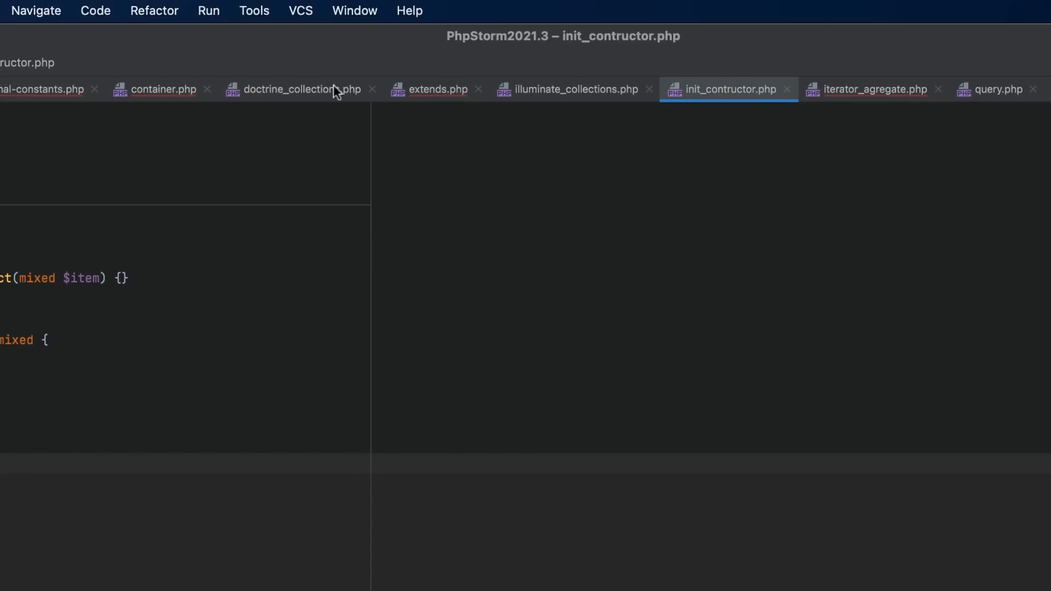
click(253, 11)
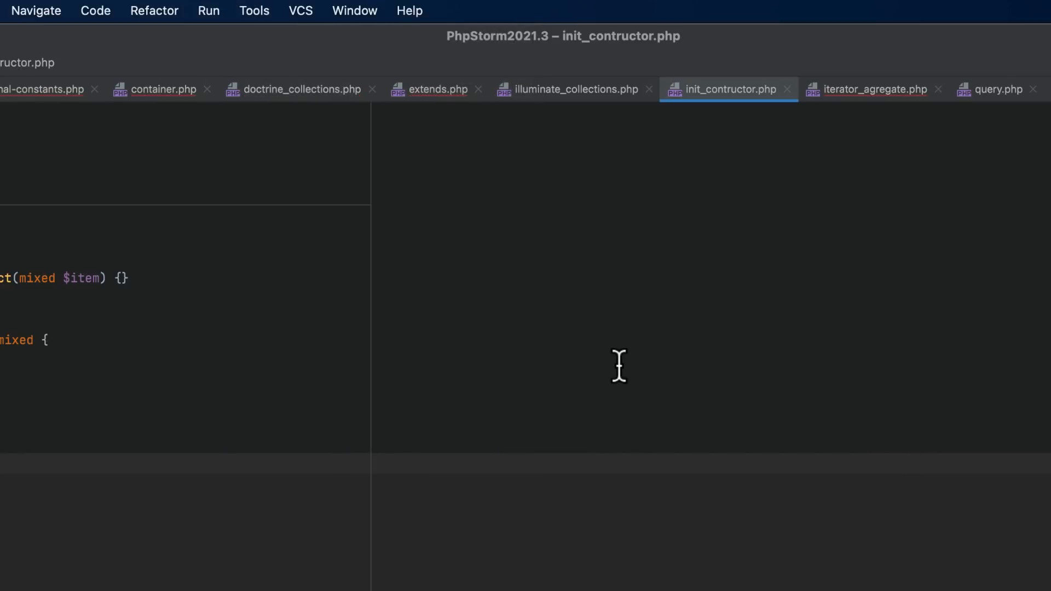
click(385, 561)
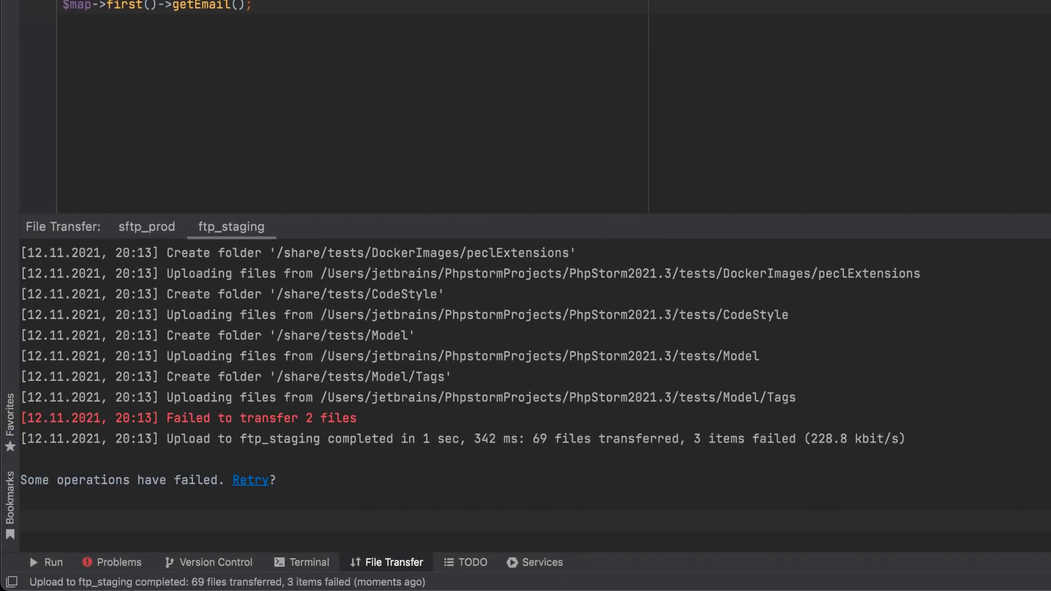
mouse_move(300, 464)
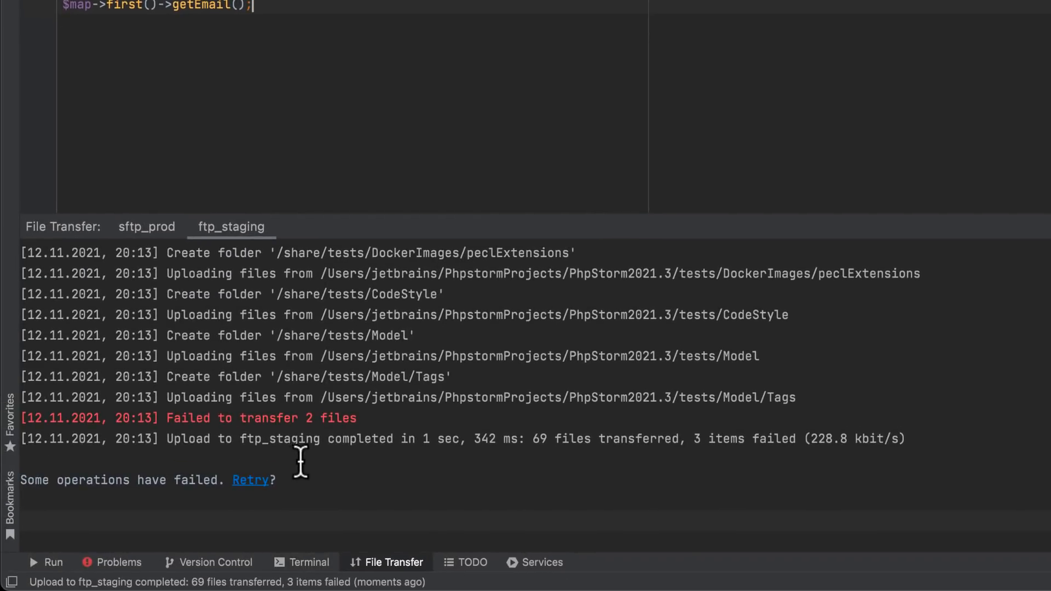
mouse_move(252, 489)
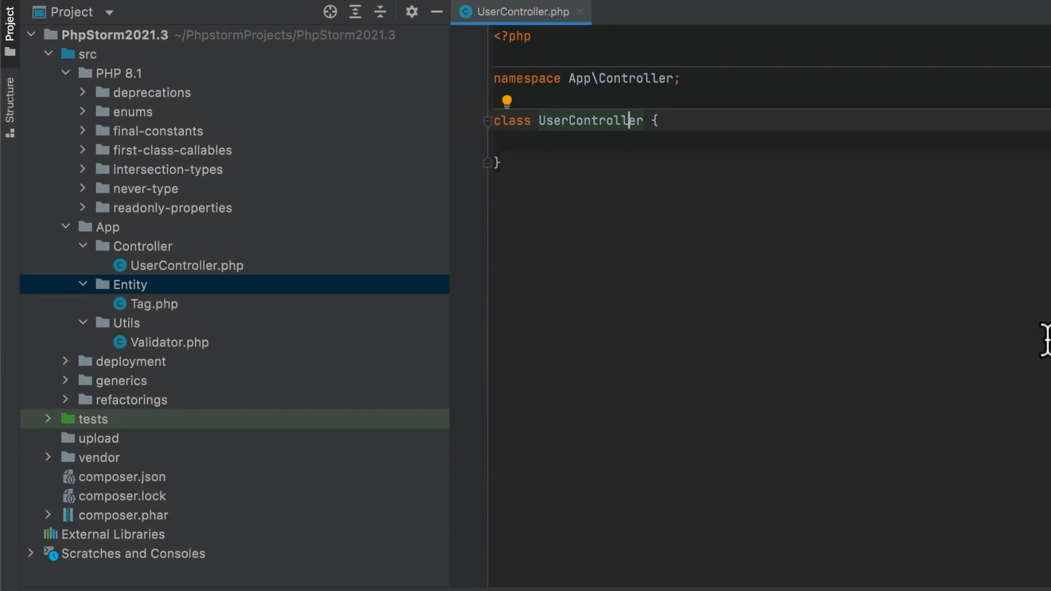
Move UserController into the App\Entity namespace via the F6 move-class refactoring
key(f6)
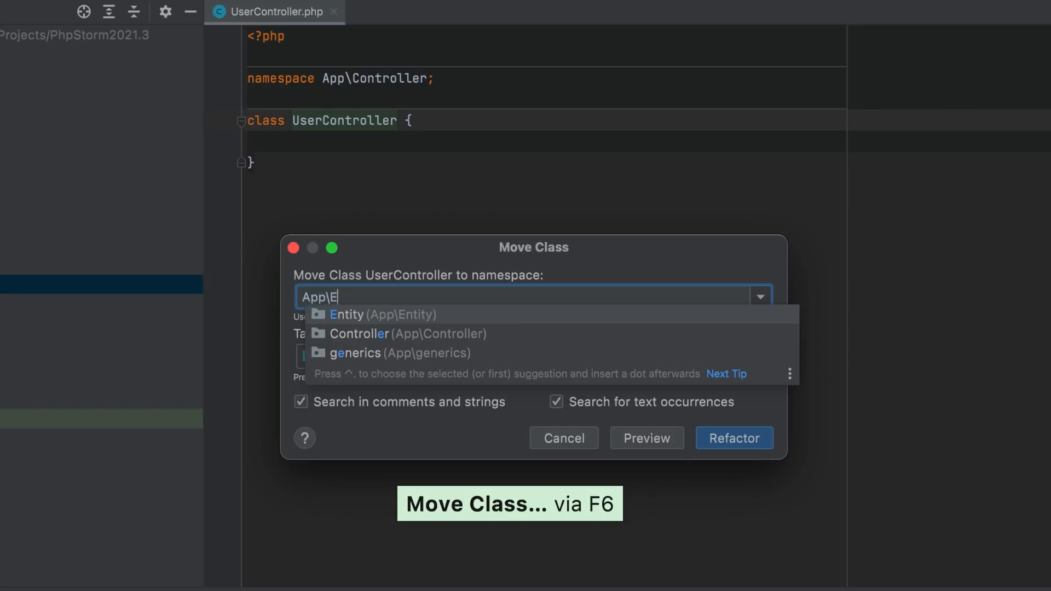
click(646, 438)
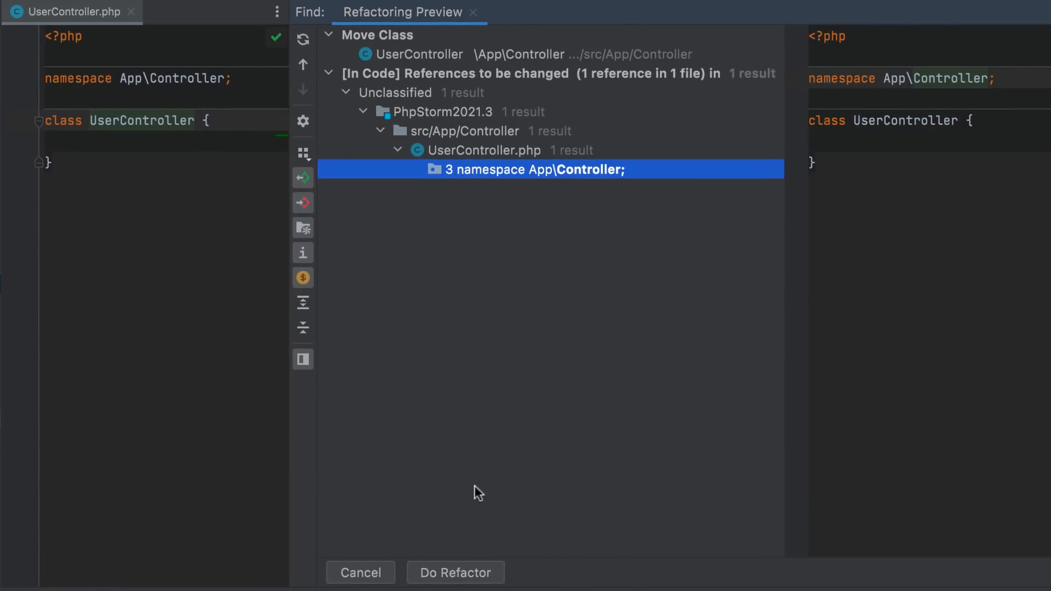
click(454, 572)
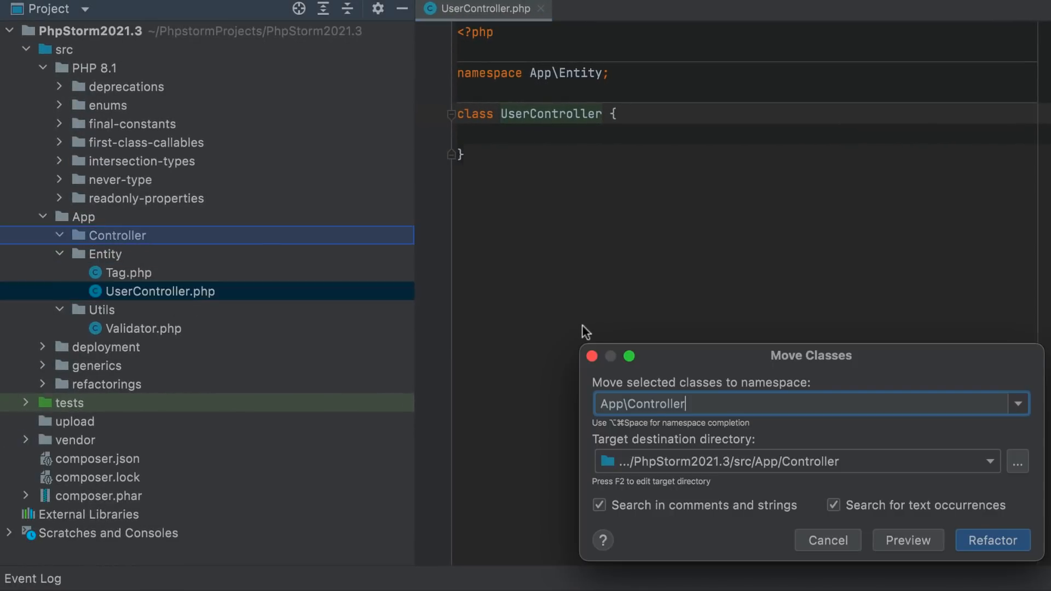
Move both classes into App\Controller, previewing and applying the namespace reference updates
click(906, 539)
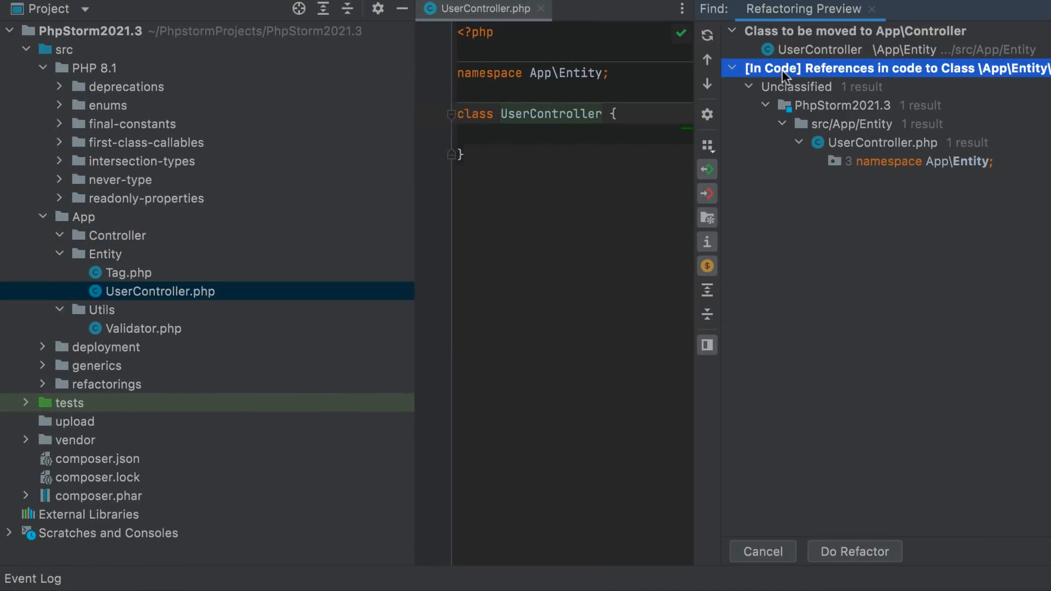
click(853, 551)
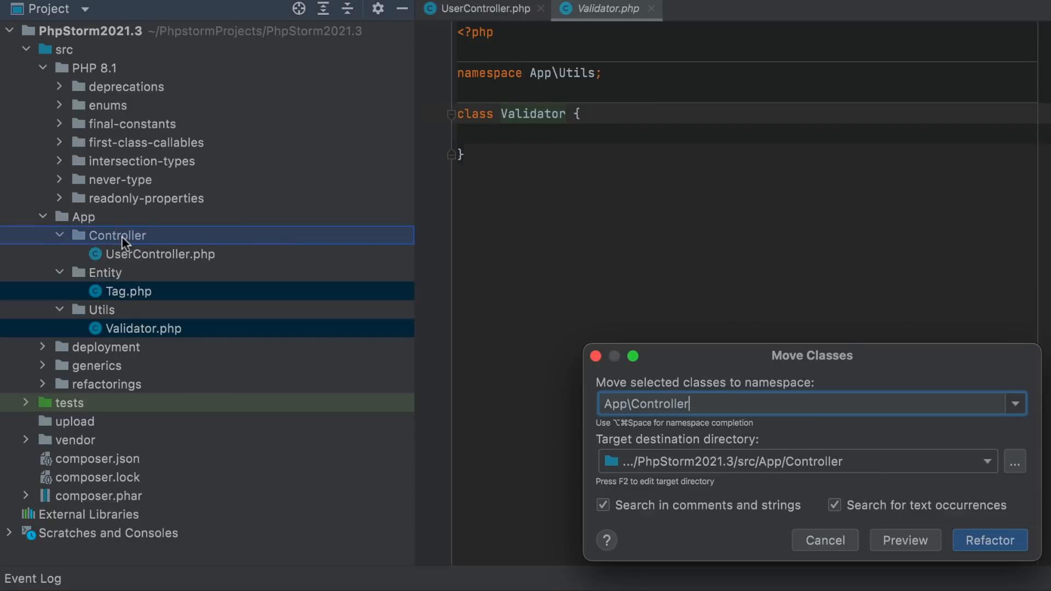
click(903, 539)
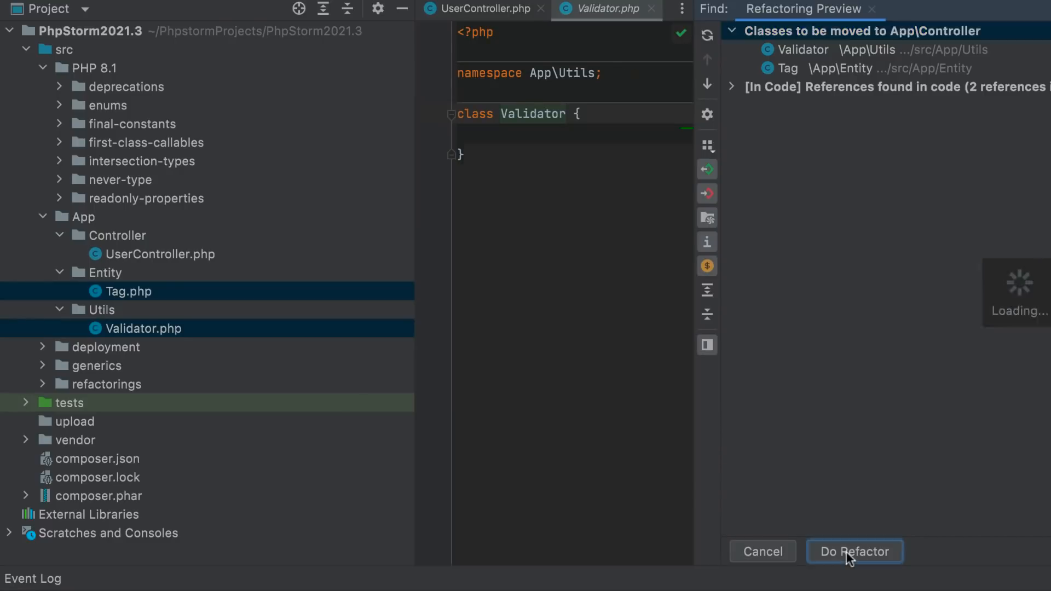
click(854, 552)
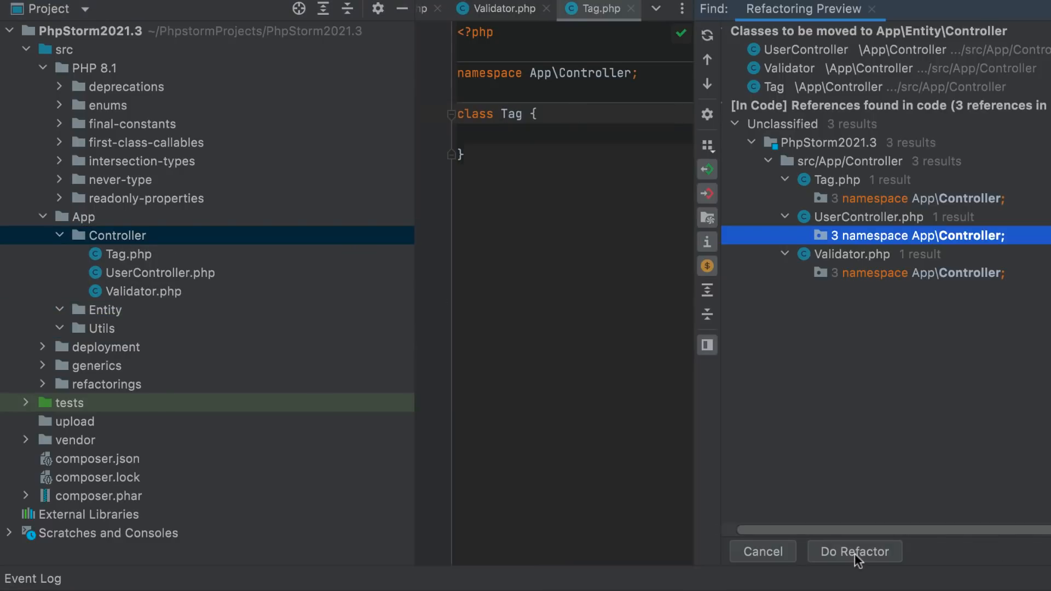
click(854, 551)
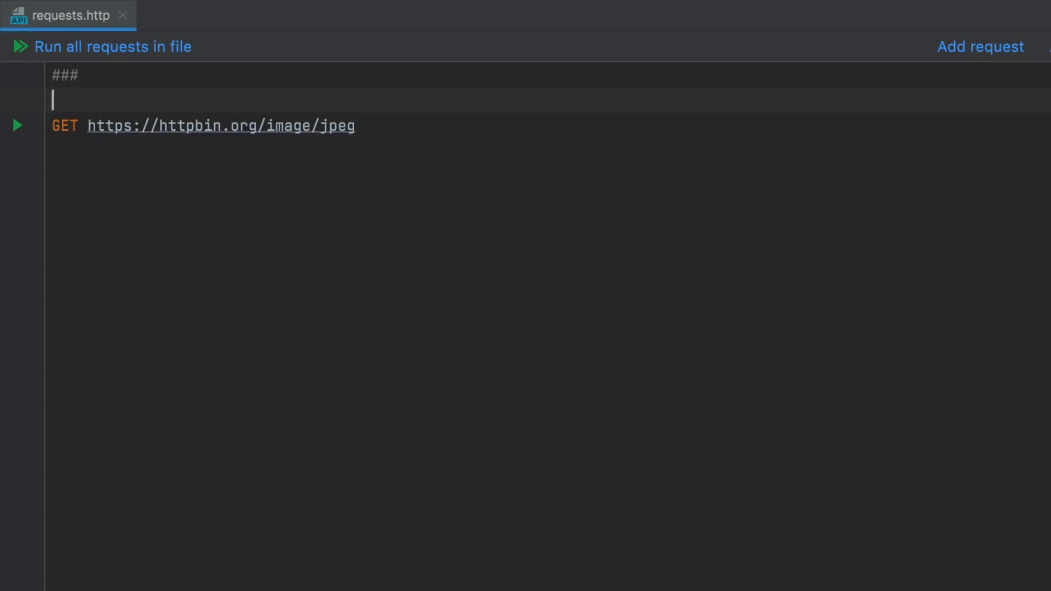
click(88, 74)
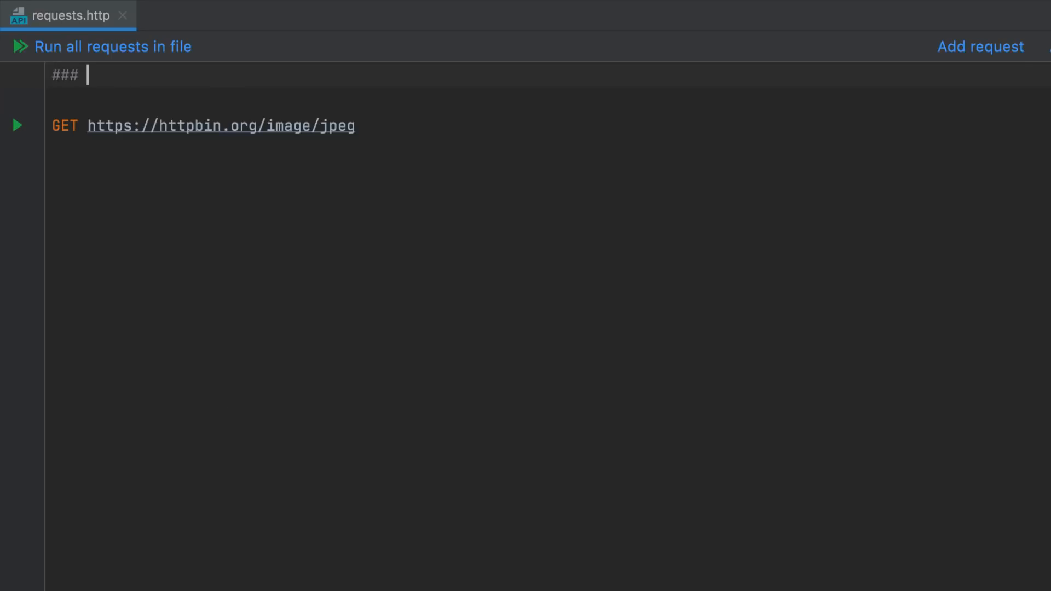
text(get-image)
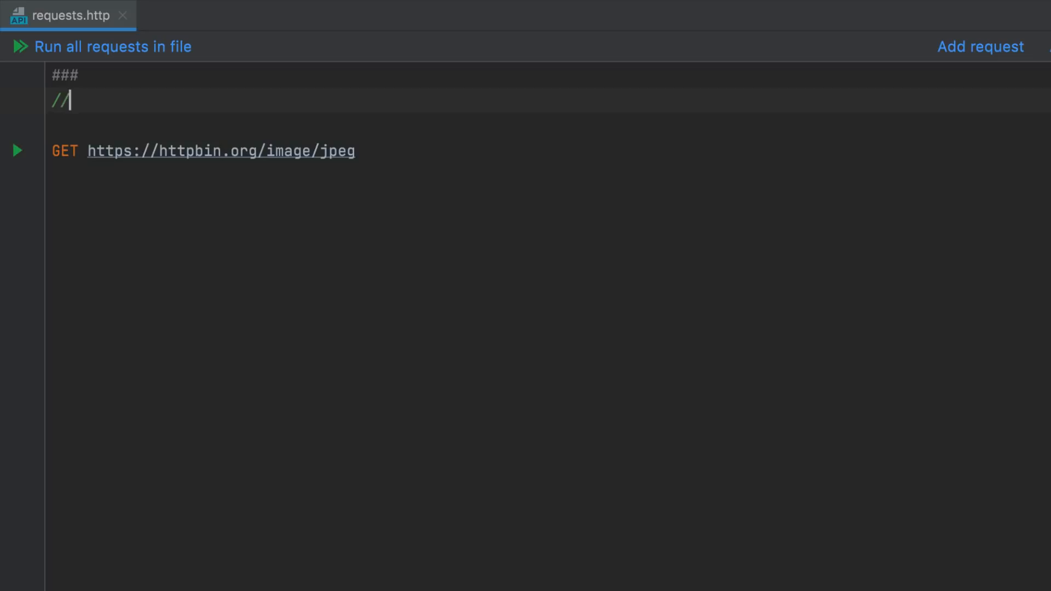
text(@name)
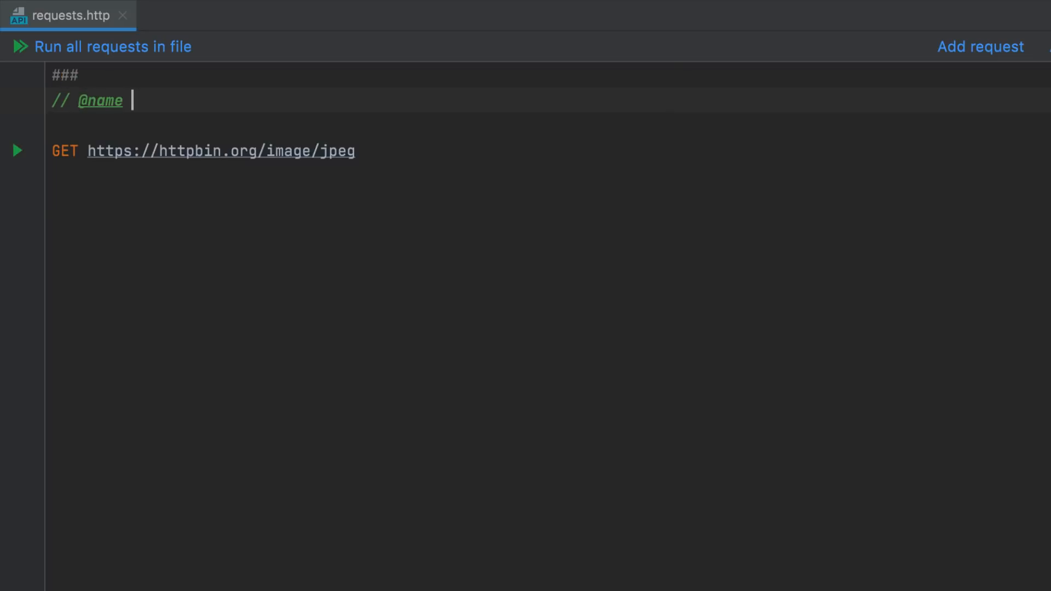
text(get-image)
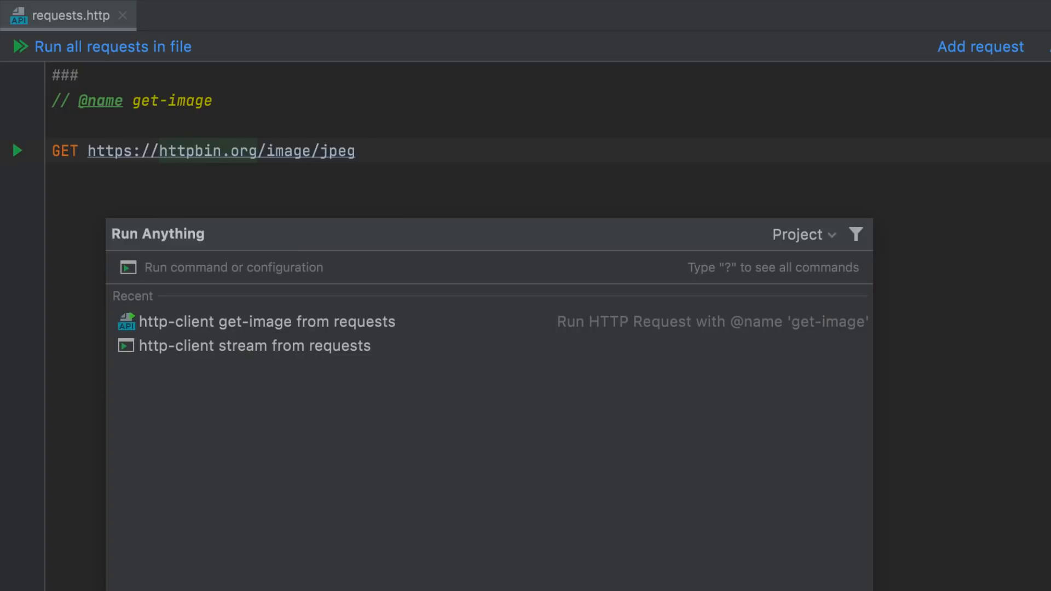
text(image)
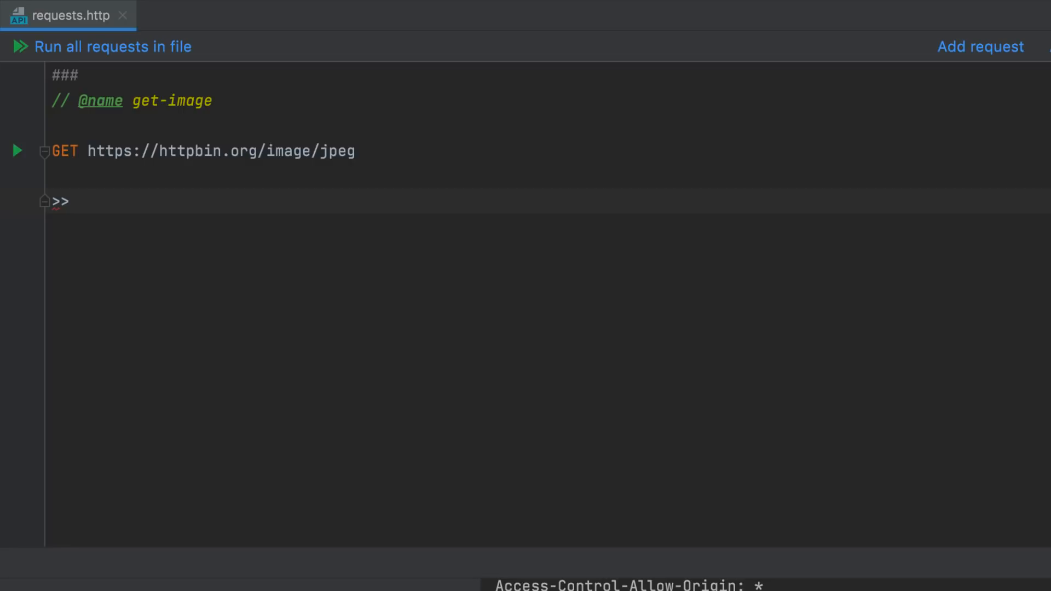
Redirect the get-image response with '>> {{$projectRoot}}/' choosing $projectRoot from completion
text(!)
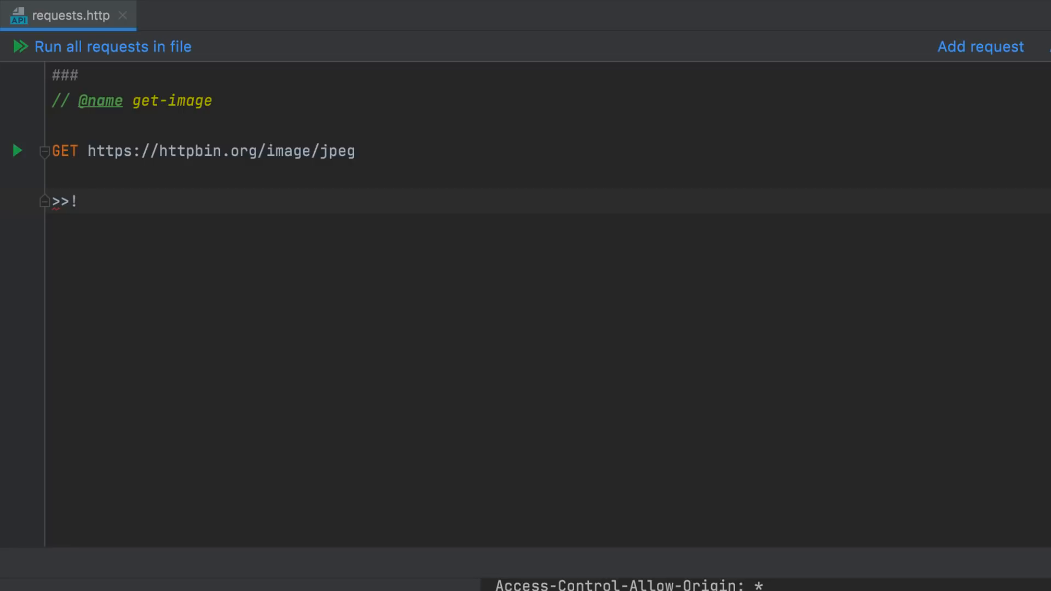
key(Backspace)
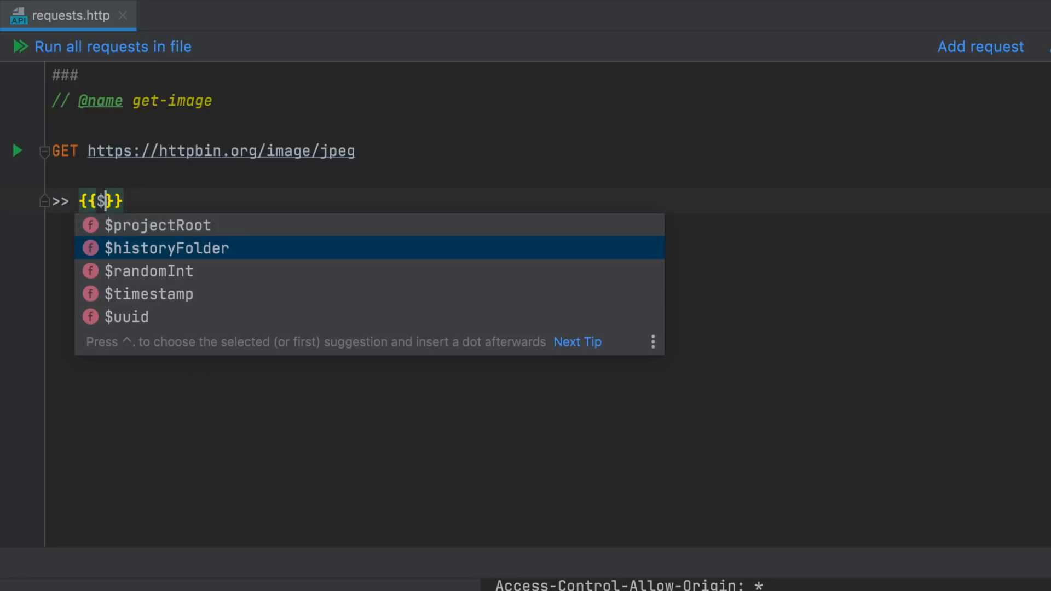
click(157, 224)
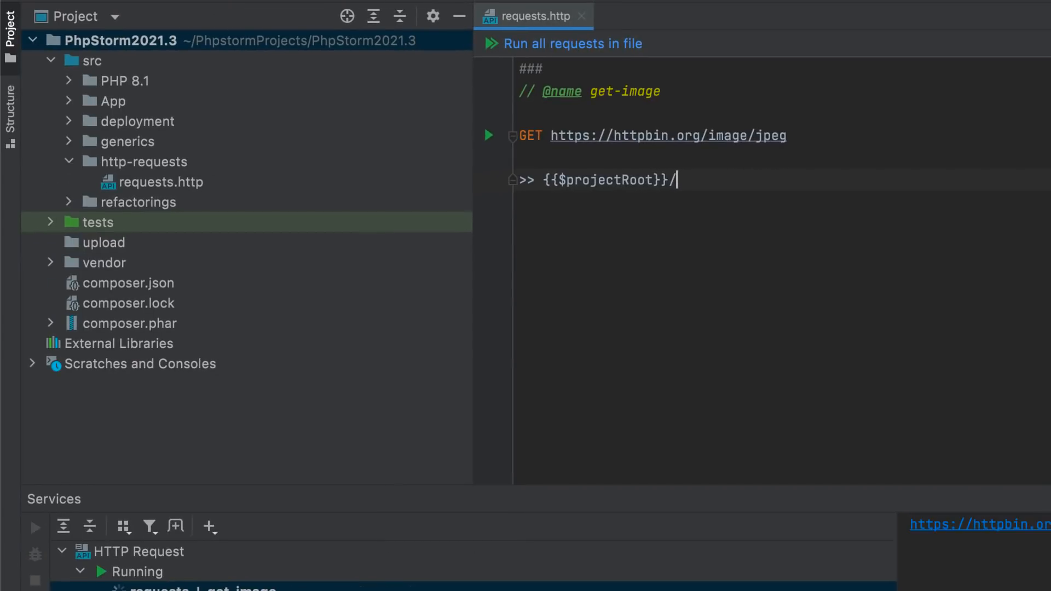
click(490, 135)
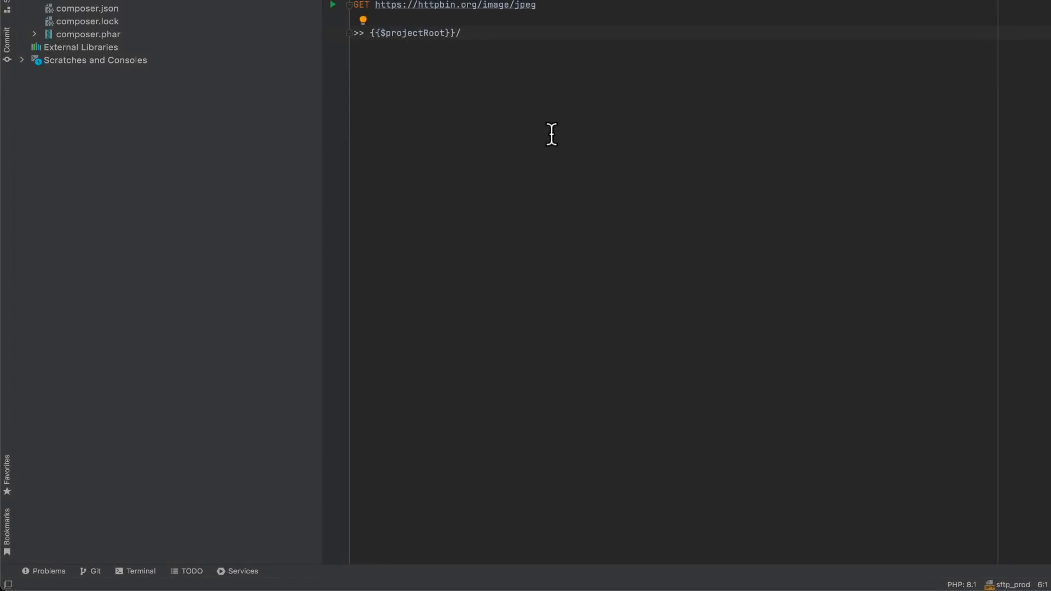
Show project Bookmarks instead of Favorites and bookmark the '>> {{$projectRoot}}/' line with F3
click(7, 479)
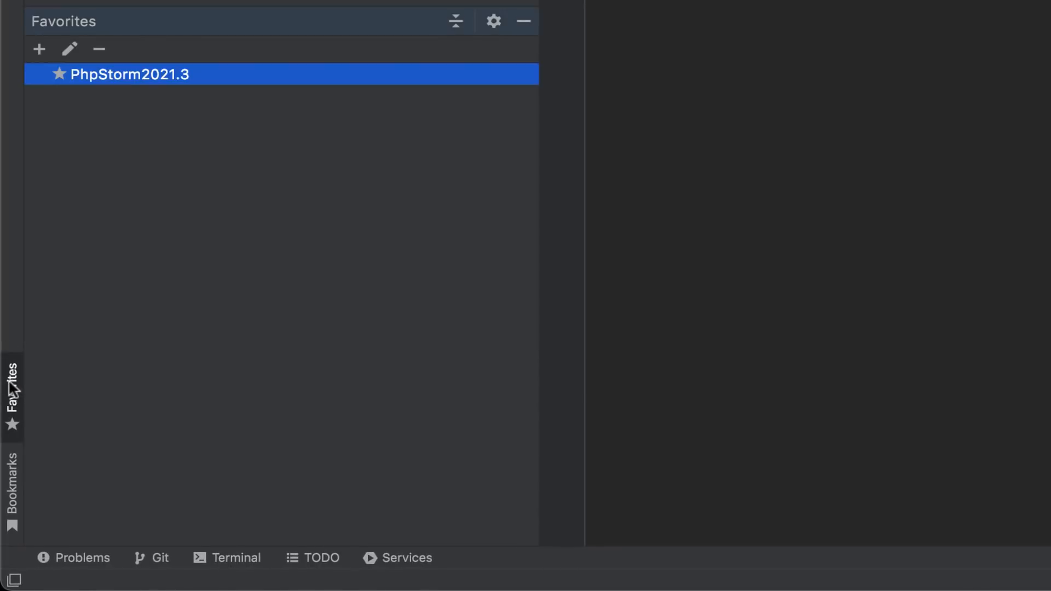
click(12, 489)
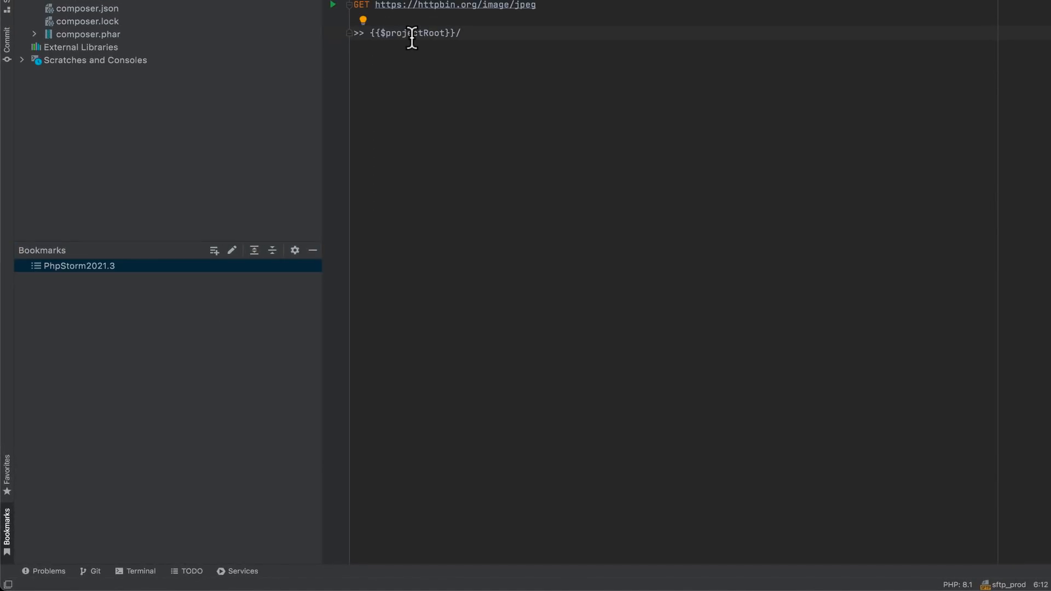
key(f3)
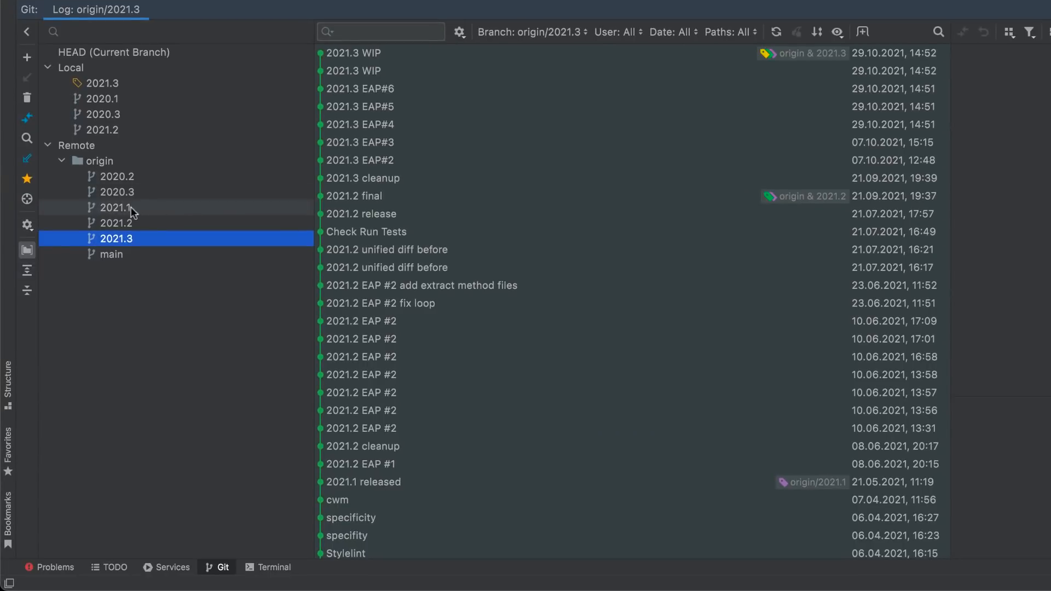
right_click(113, 207)
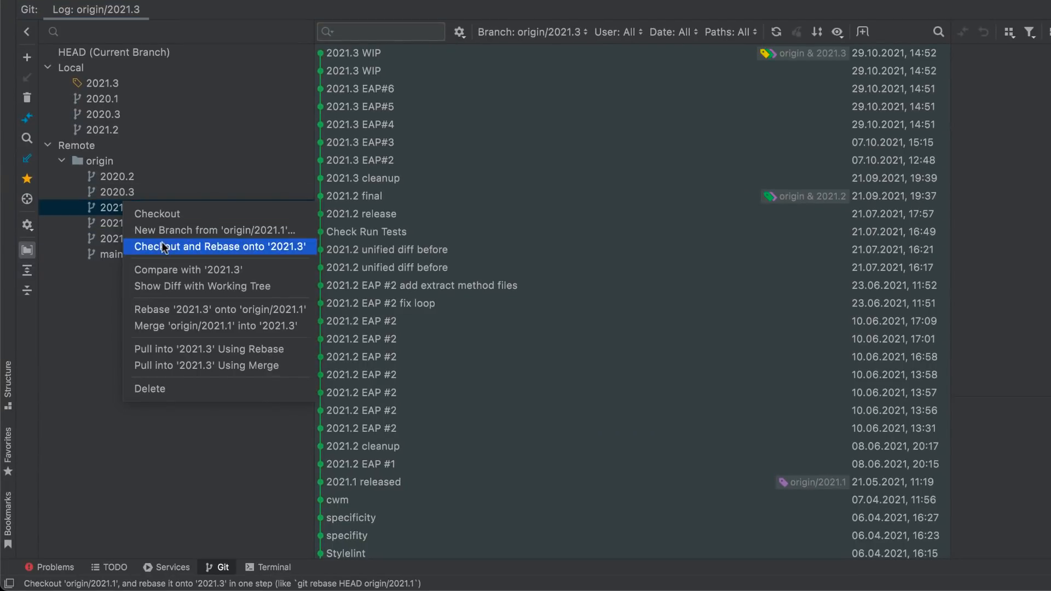
mouse_move(94, 141)
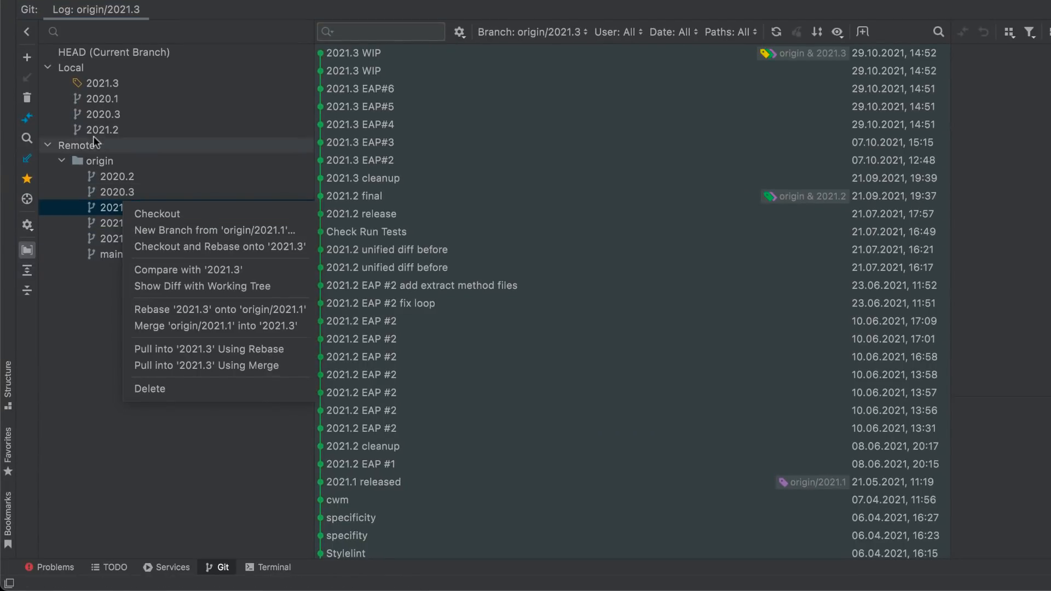
right_click(101, 129)
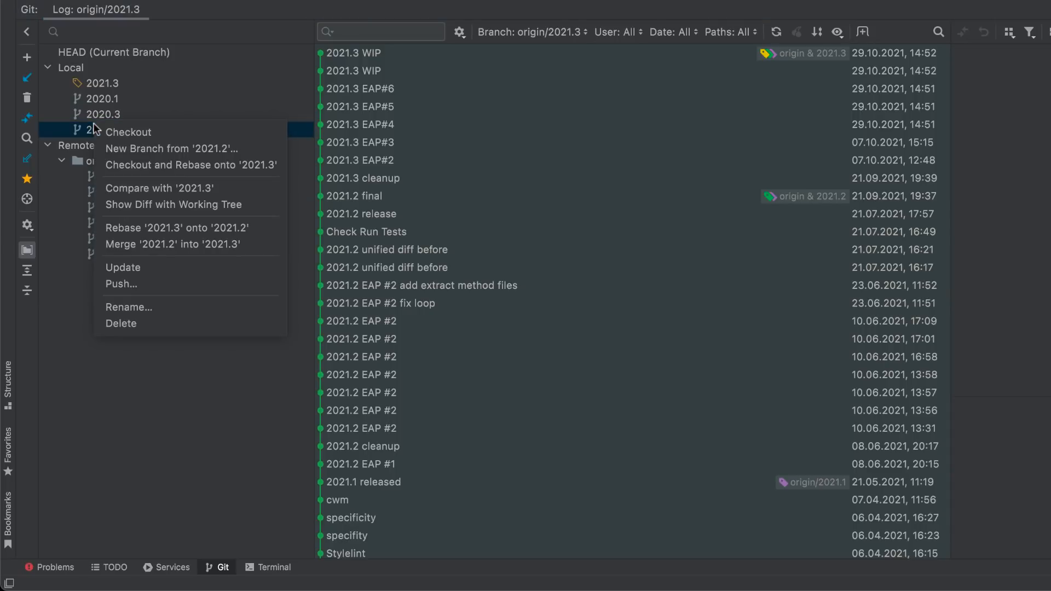
mouse_move(144, 166)
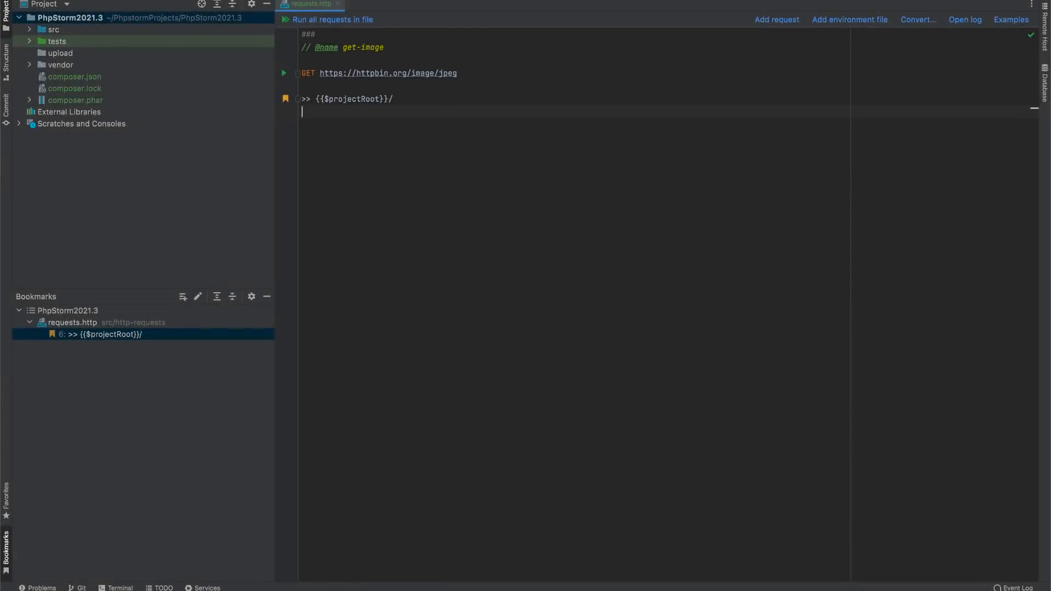
mouse_move(663, 204)
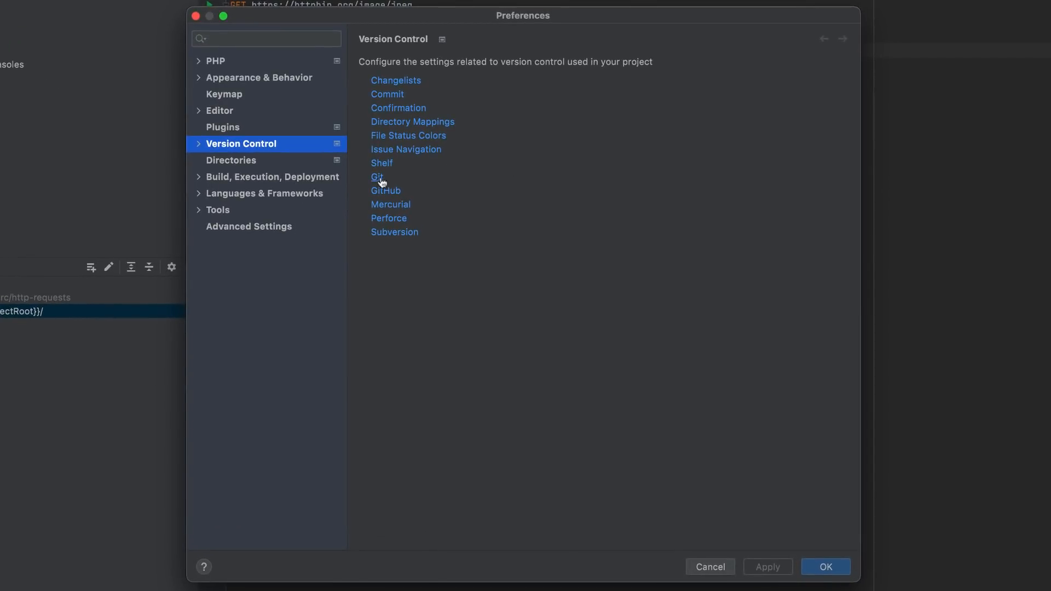
Review the Git settings and Directory Mappings, then return to the Version Control overview
click(377, 177)
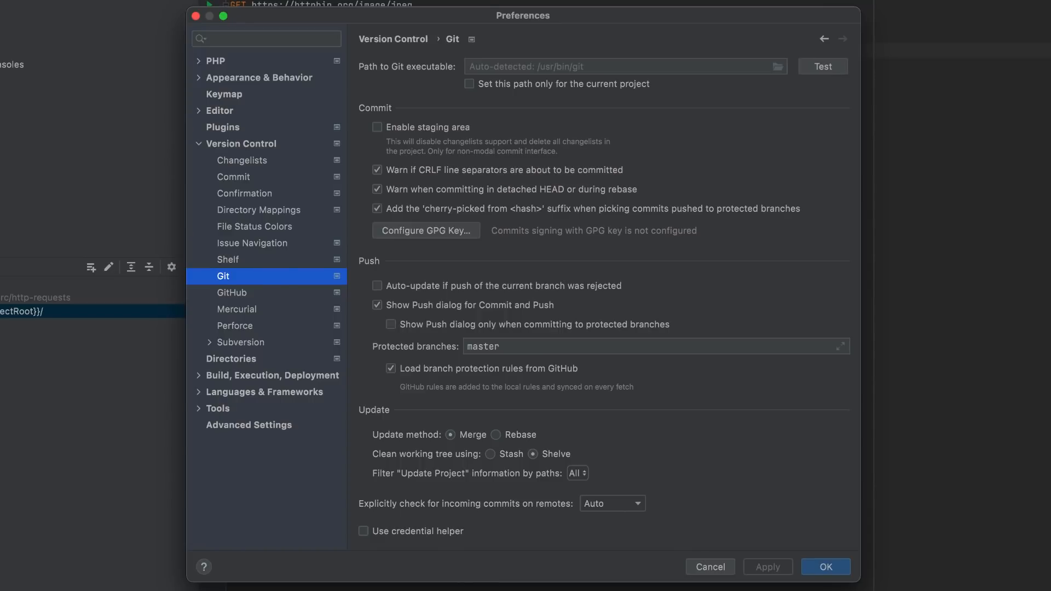
mouse_move(269, 216)
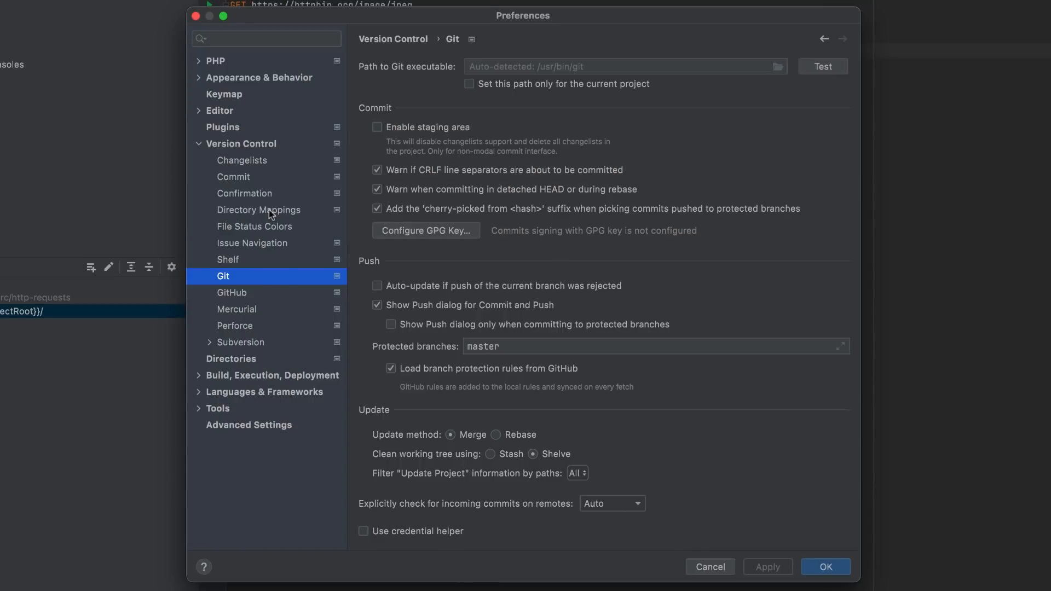
click(258, 210)
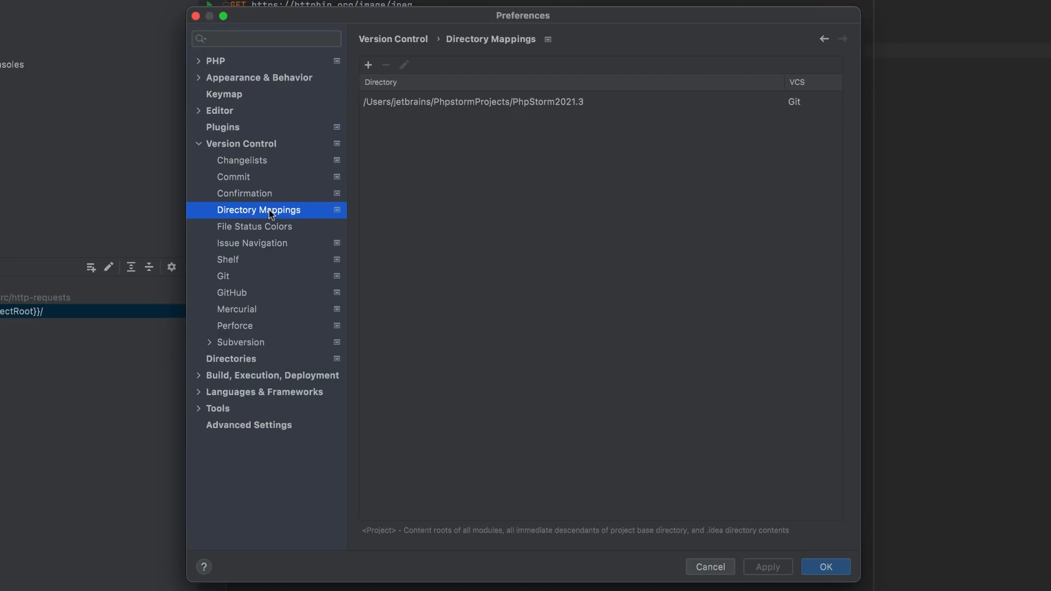
mouse_move(256, 178)
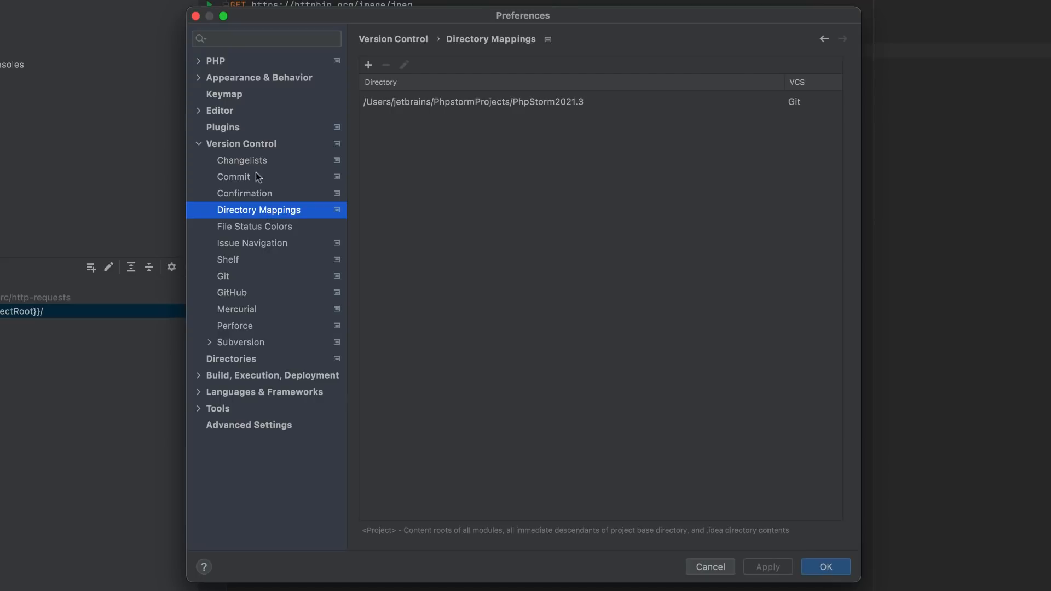
click(244, 144)
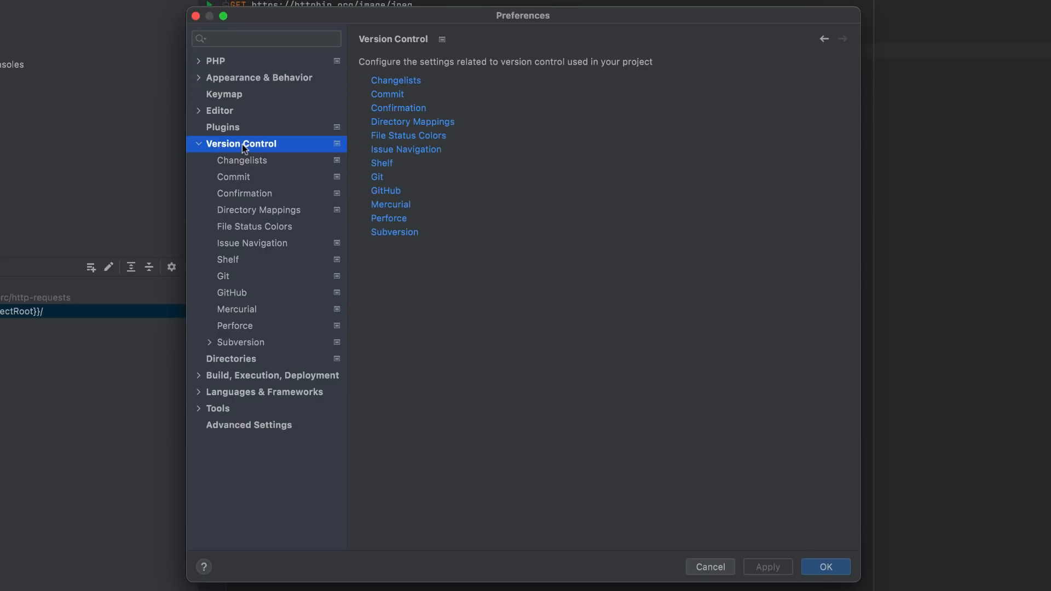